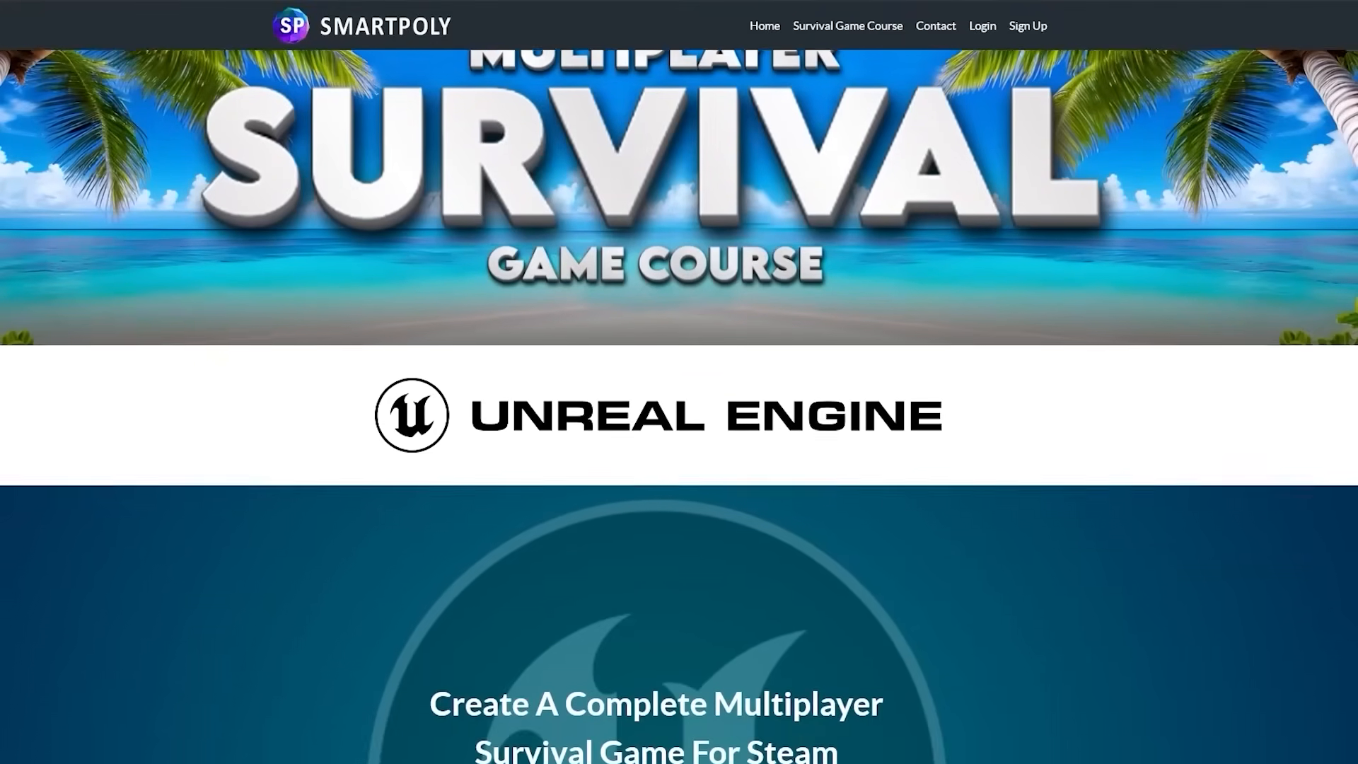
Browse the Action RPG product page and bring up a gameplay screenshot from the gallery strip.
scroll("down", 3)
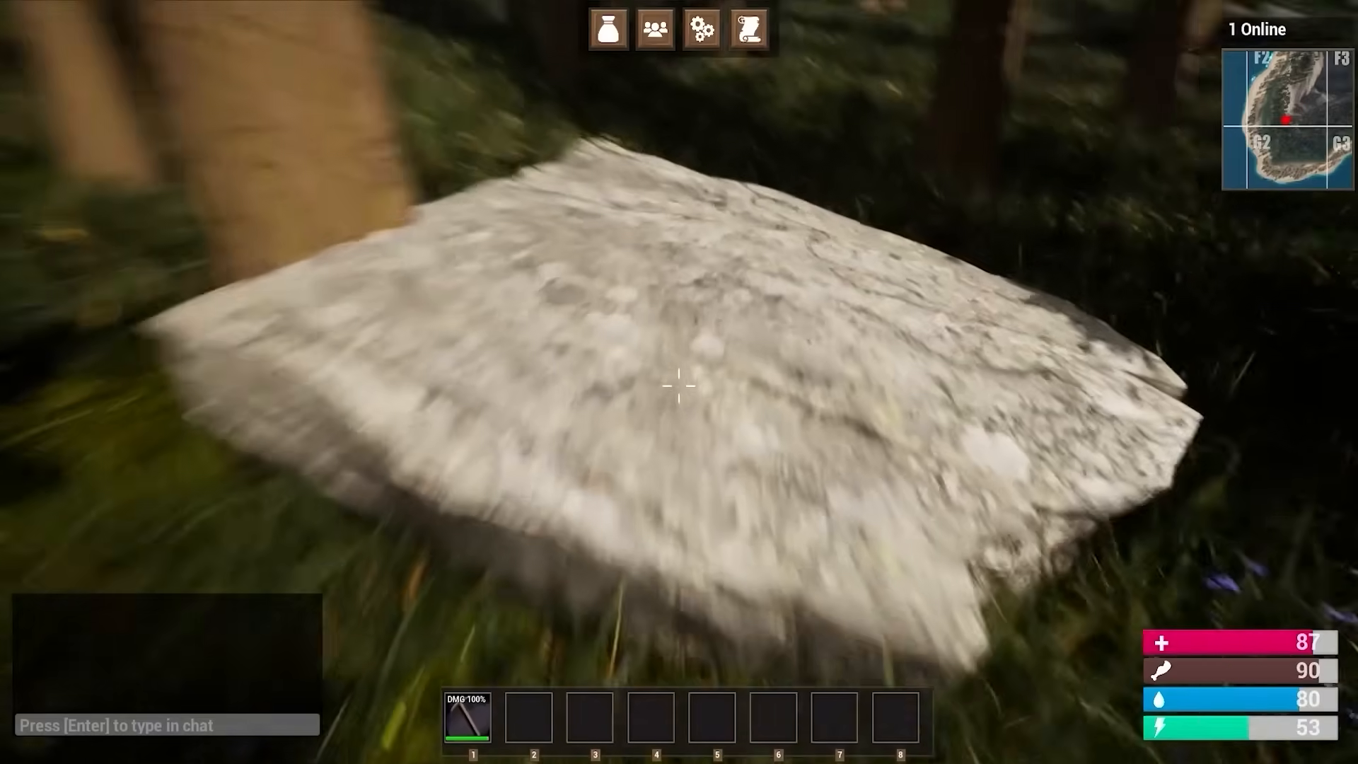
left_click(679, 385)
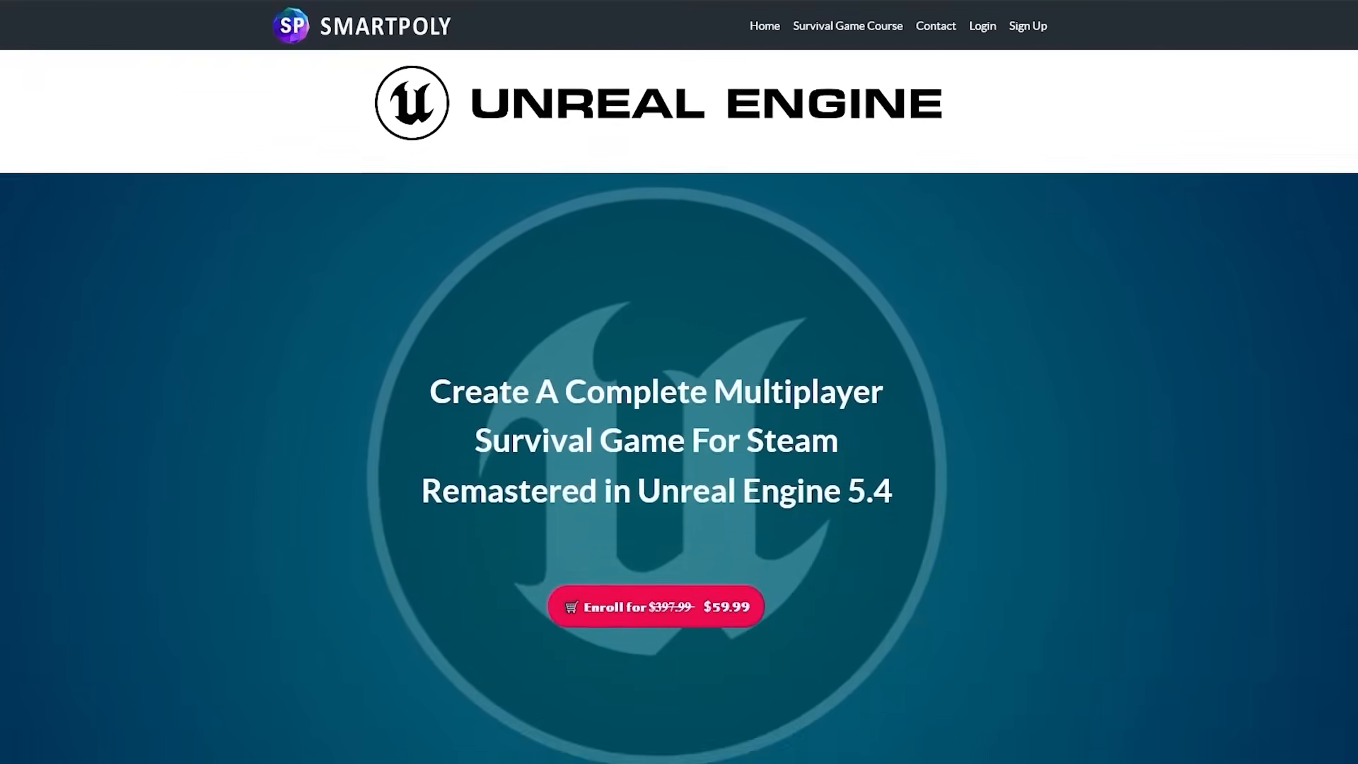
scroll("down", 3)
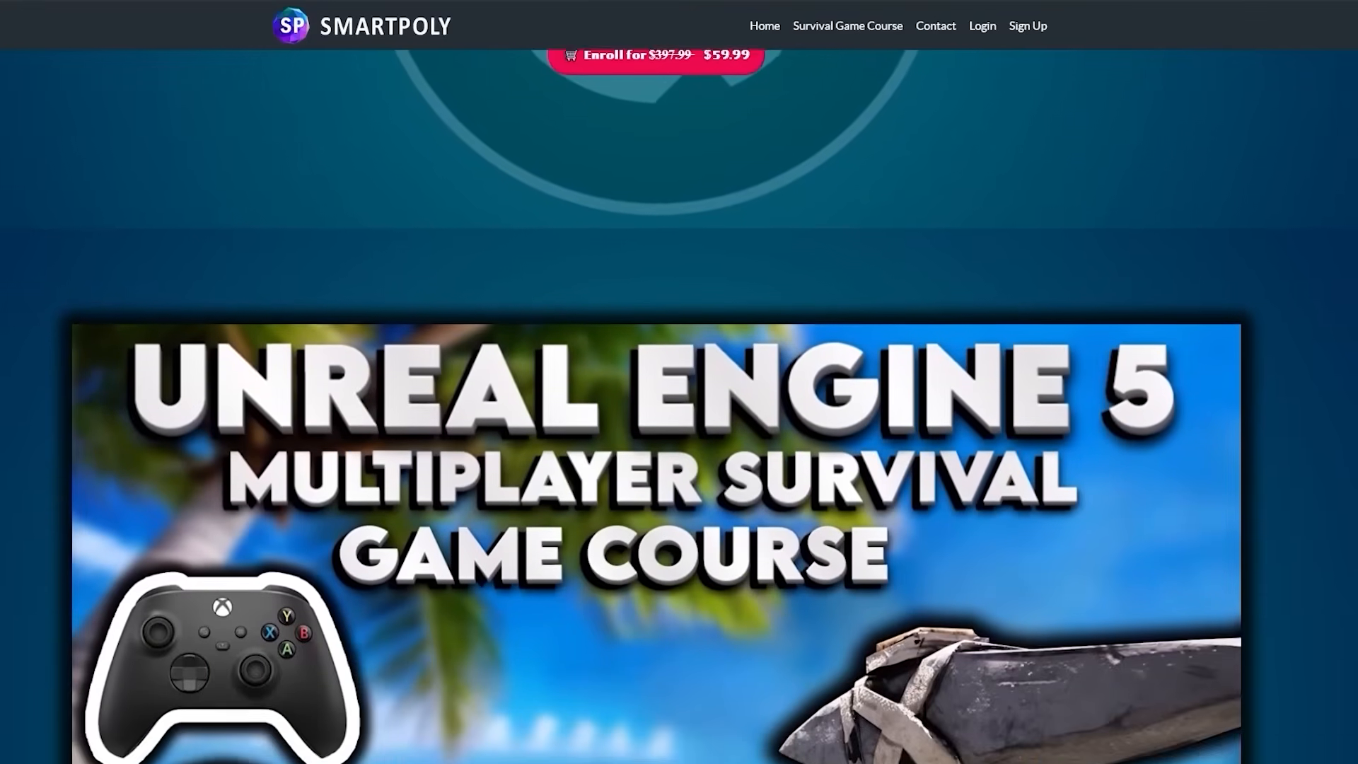
scroll("down", 3)
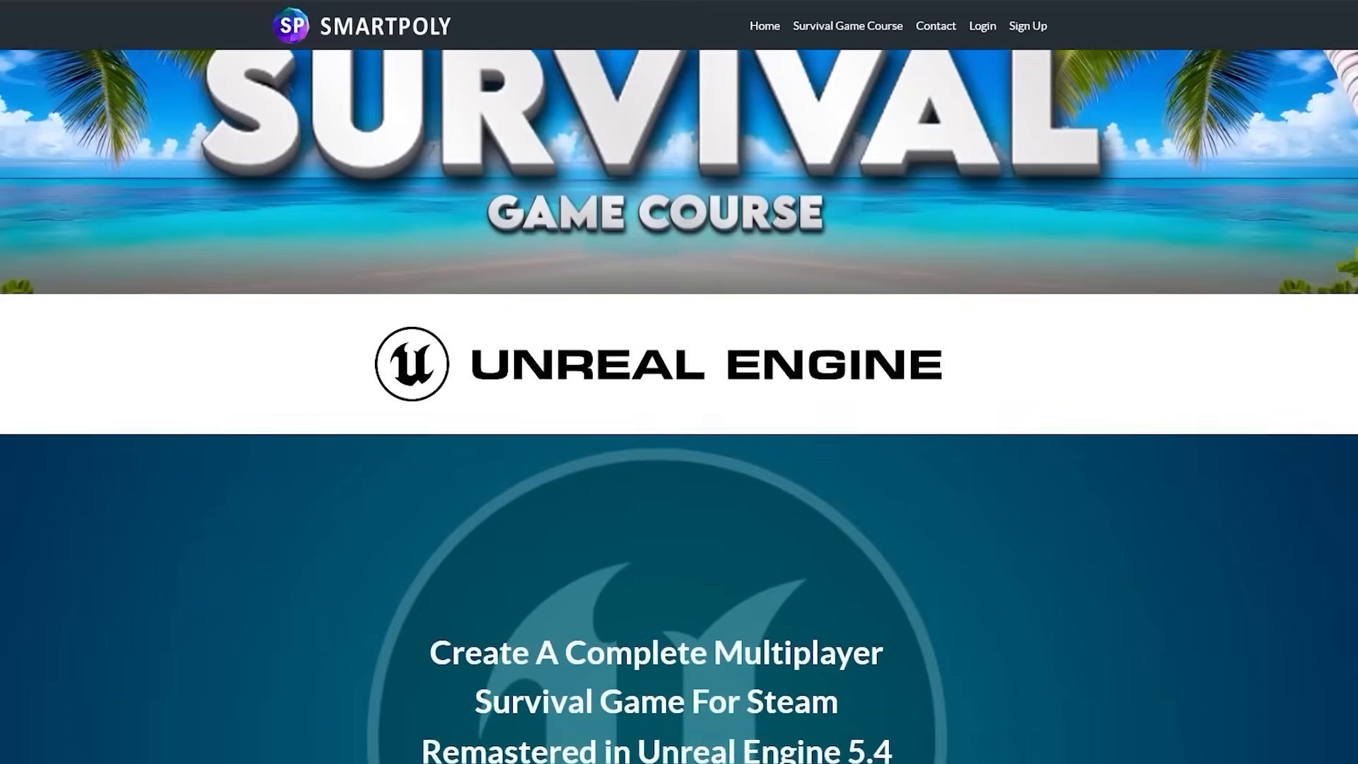
scroll("down", 3)
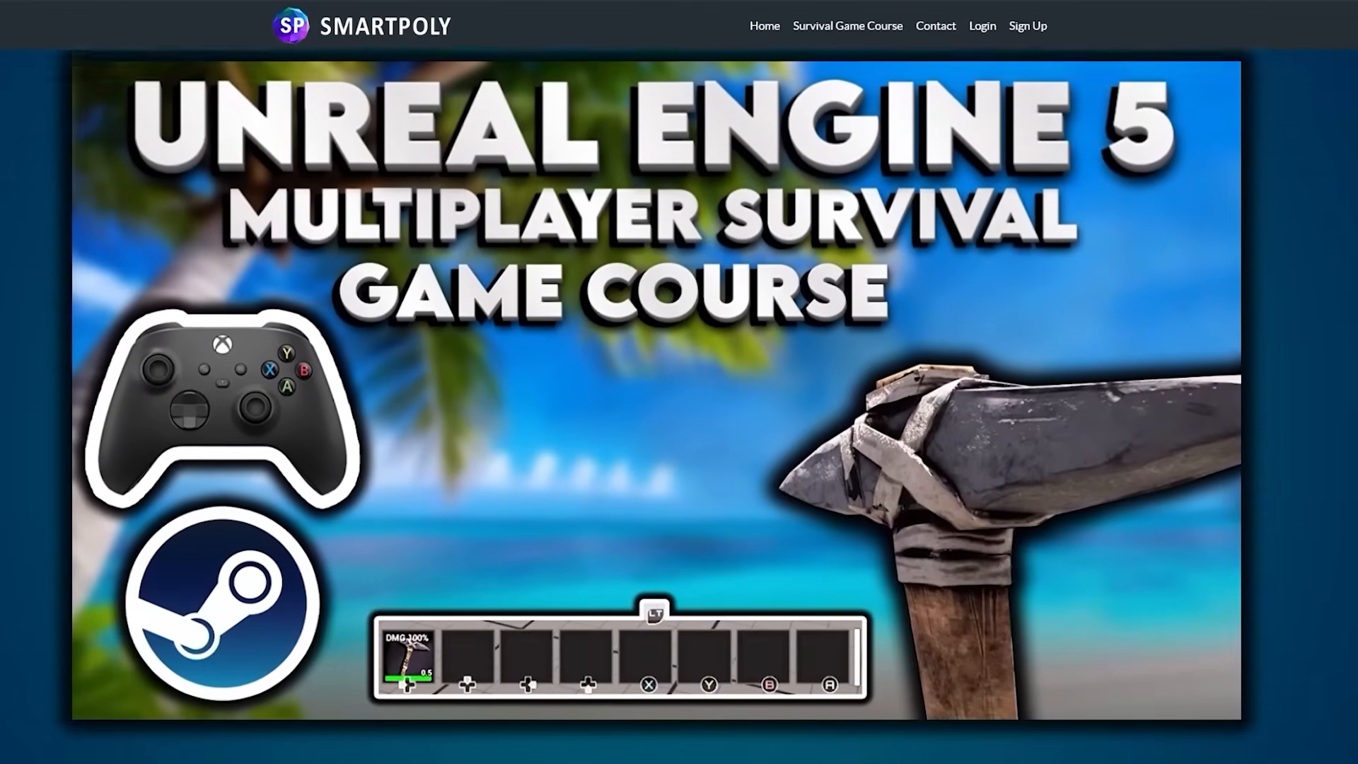
scroll("down", 3)
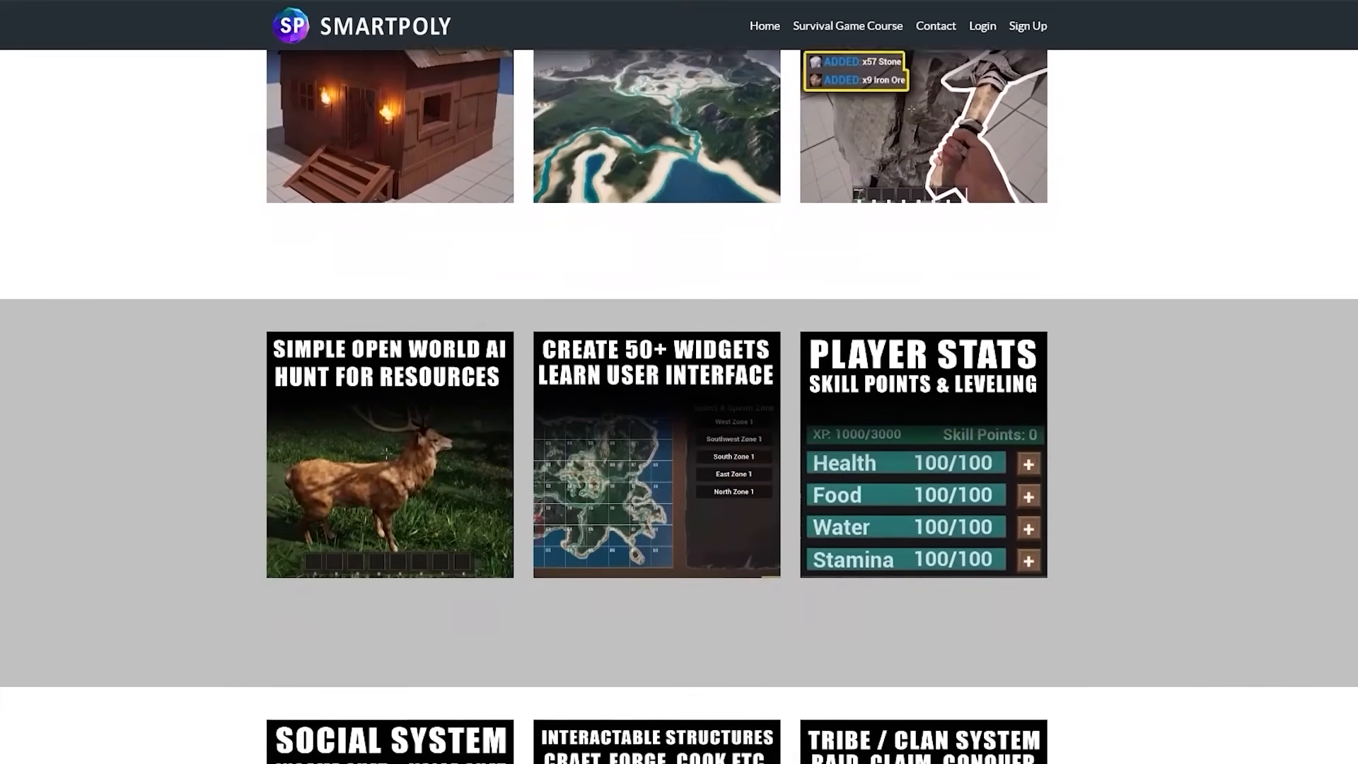
scroll("down", 3)
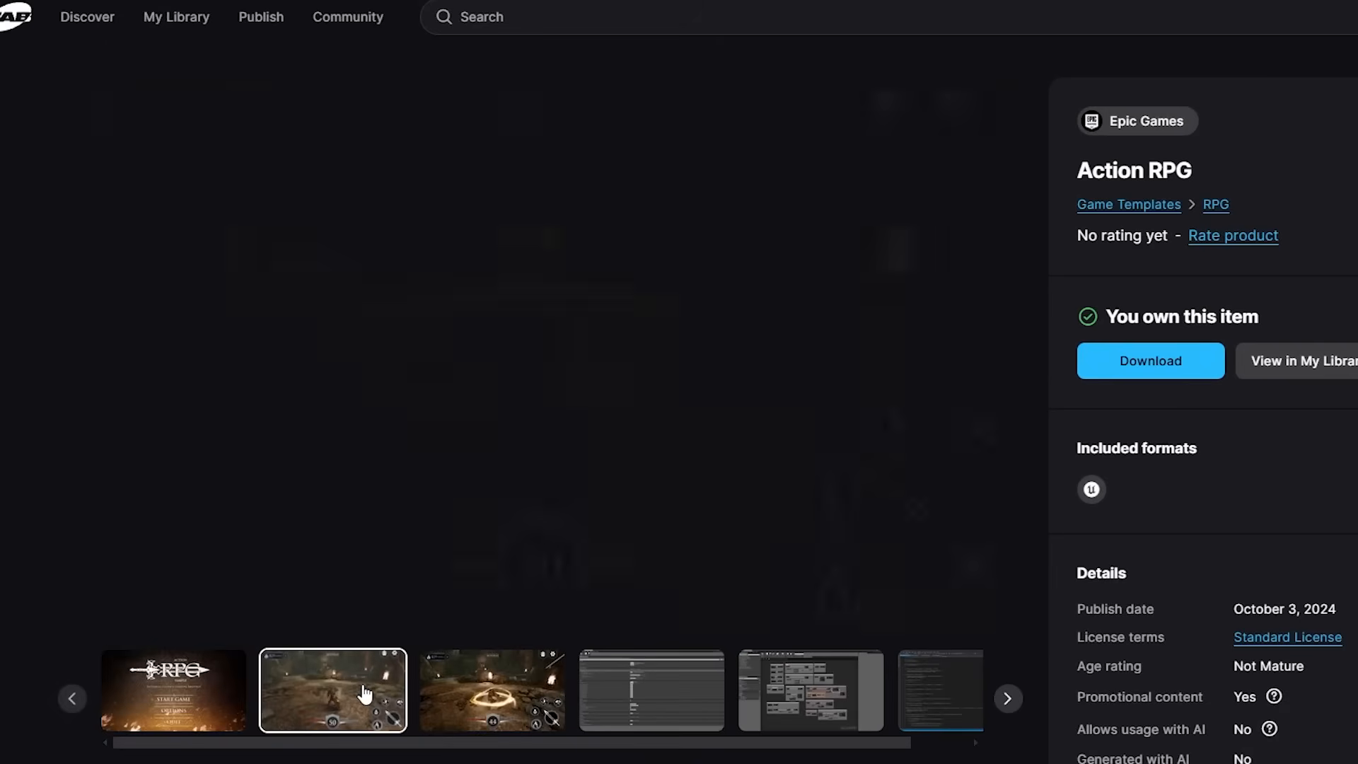
left_click(332, 689)
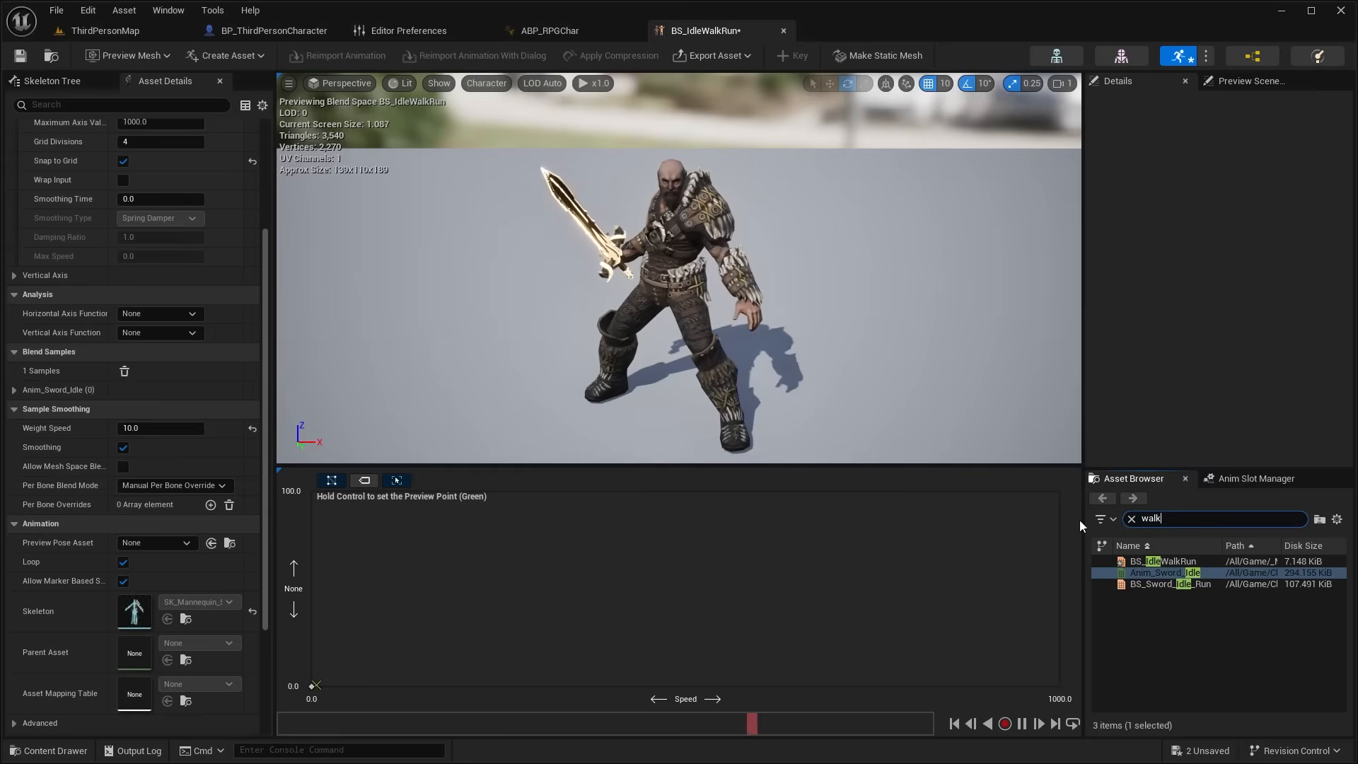
Add the sword idle to the blend space, give the character a Static Mesh component, and playtest briefly.
left_click(269, 29)
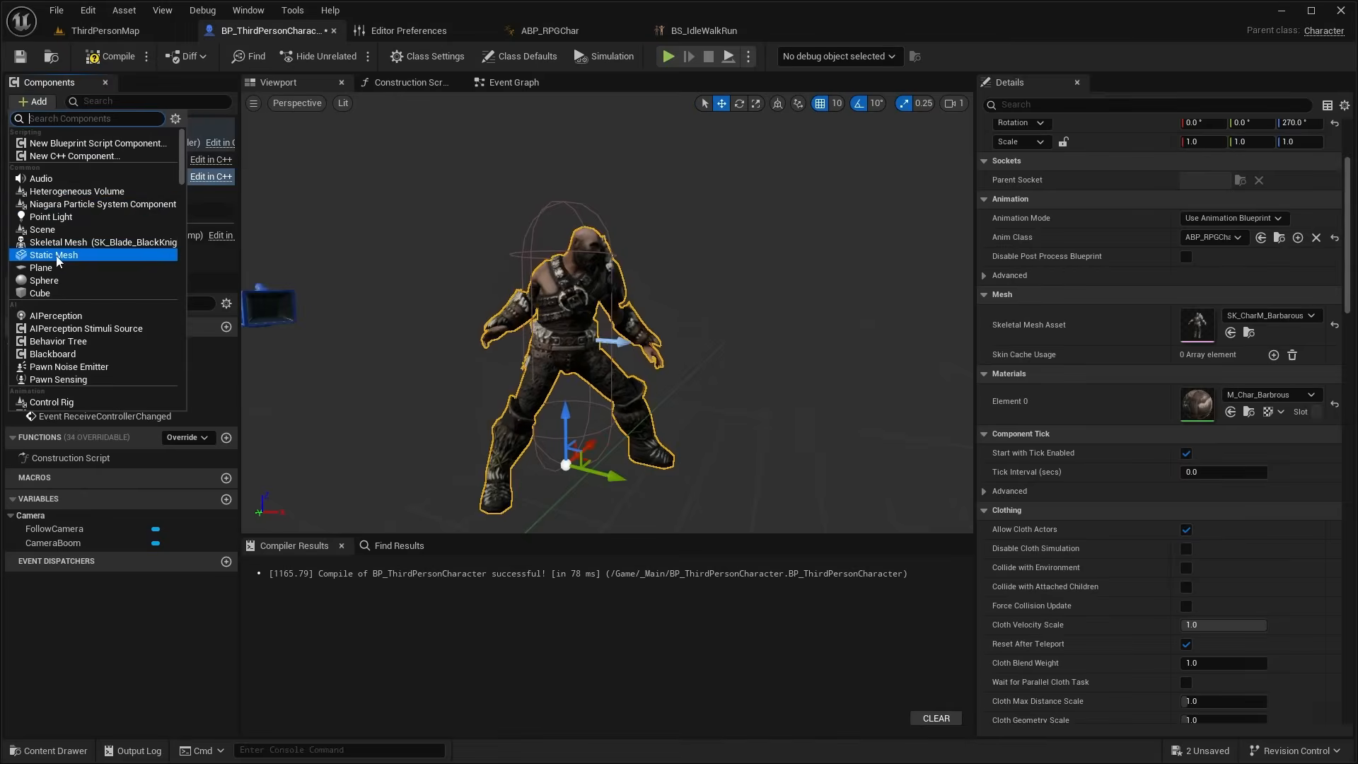
left_click(667, 55)
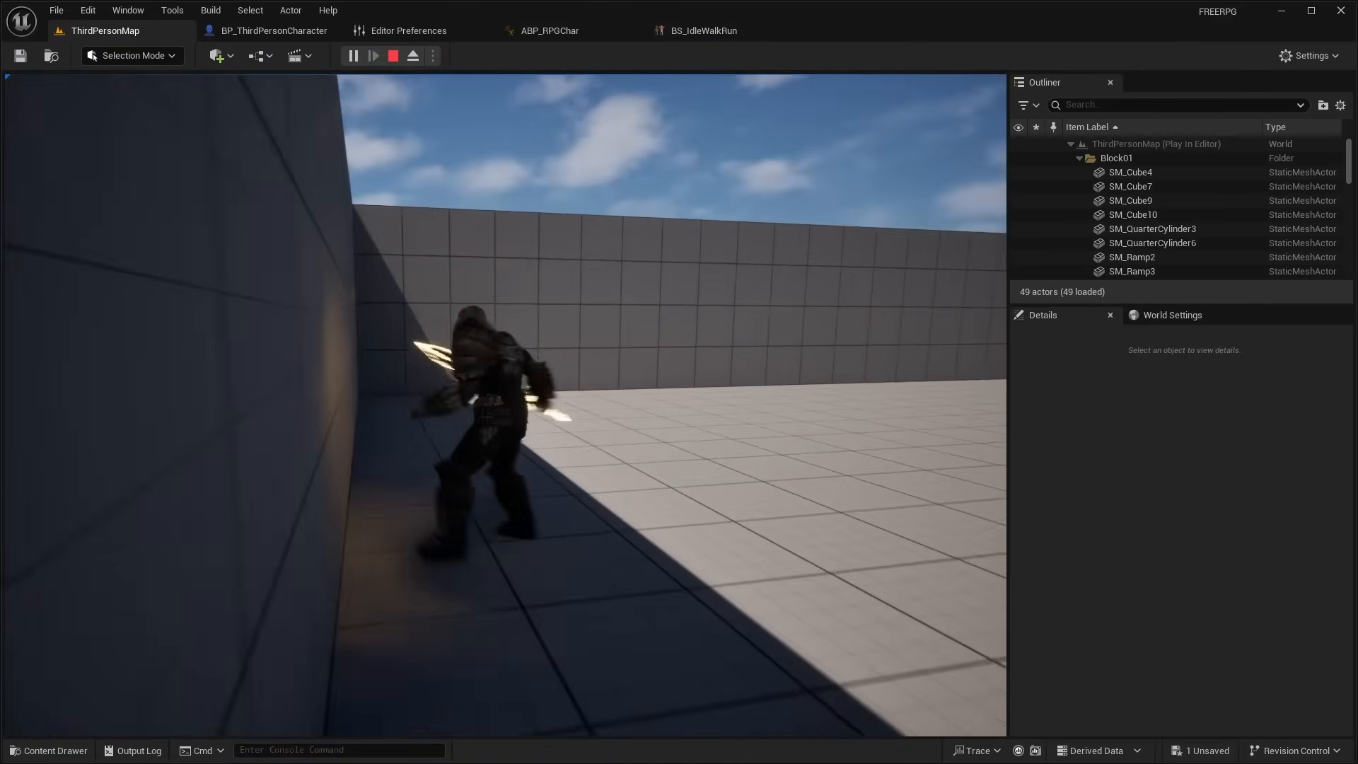
left_click(391, 56)
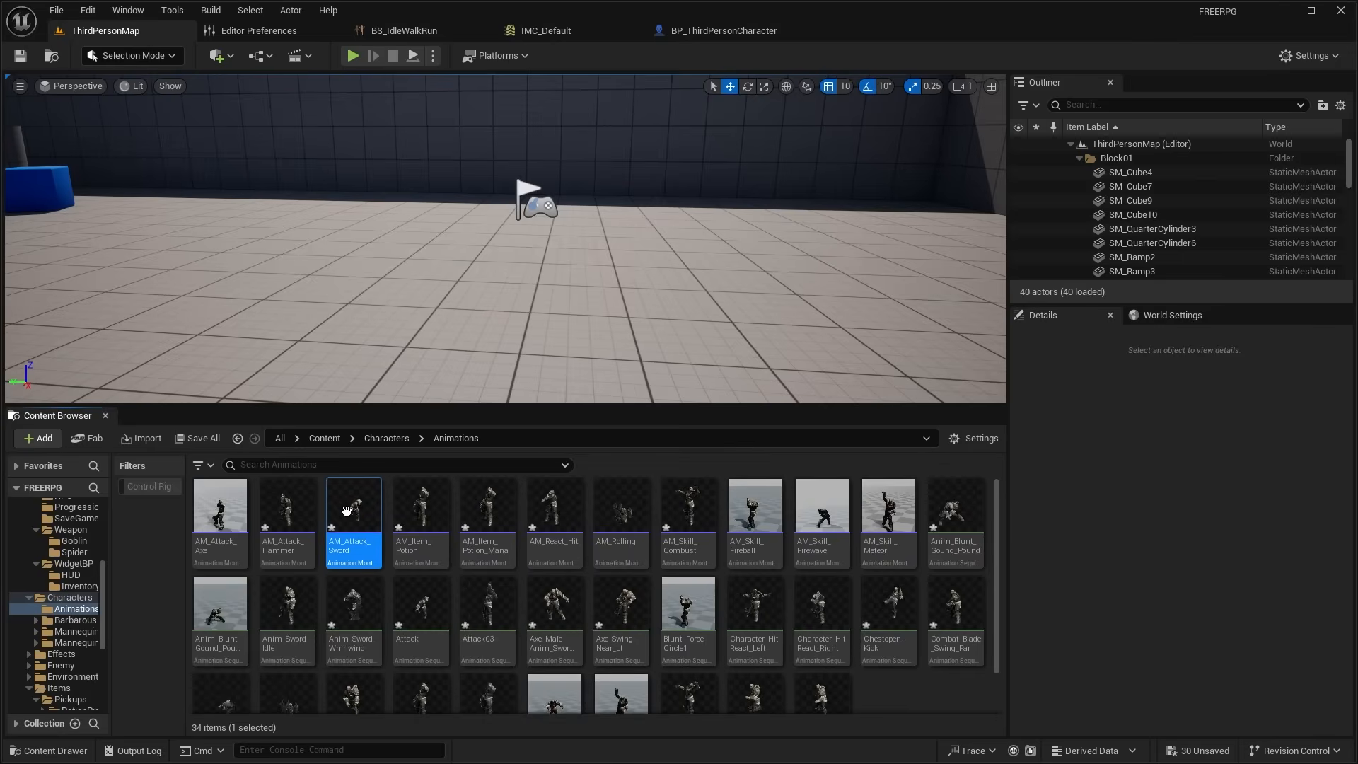
Review AM_Attack_Sword, then add an IsAttacking? variable reference in BP_ThirdPersonCharacter.
double_click(352, 506)
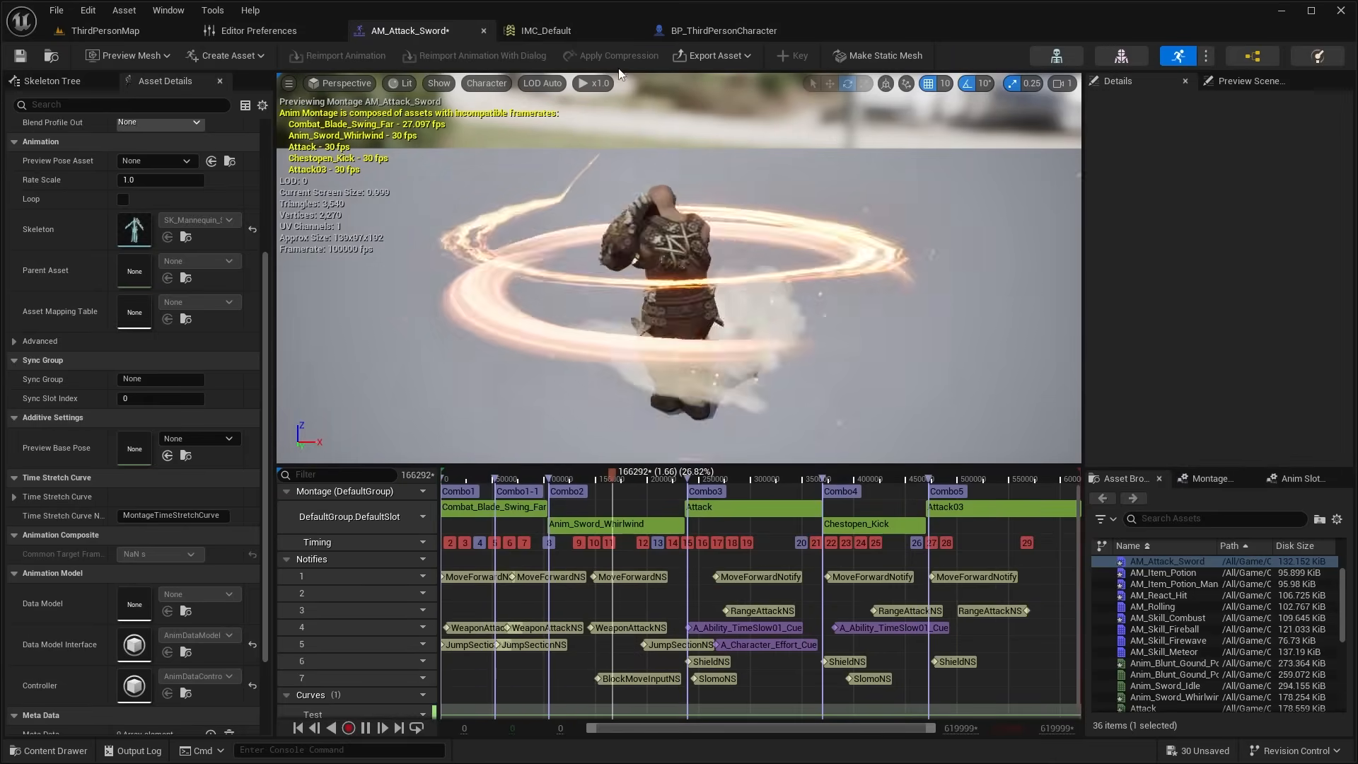
left_click(721, 29)
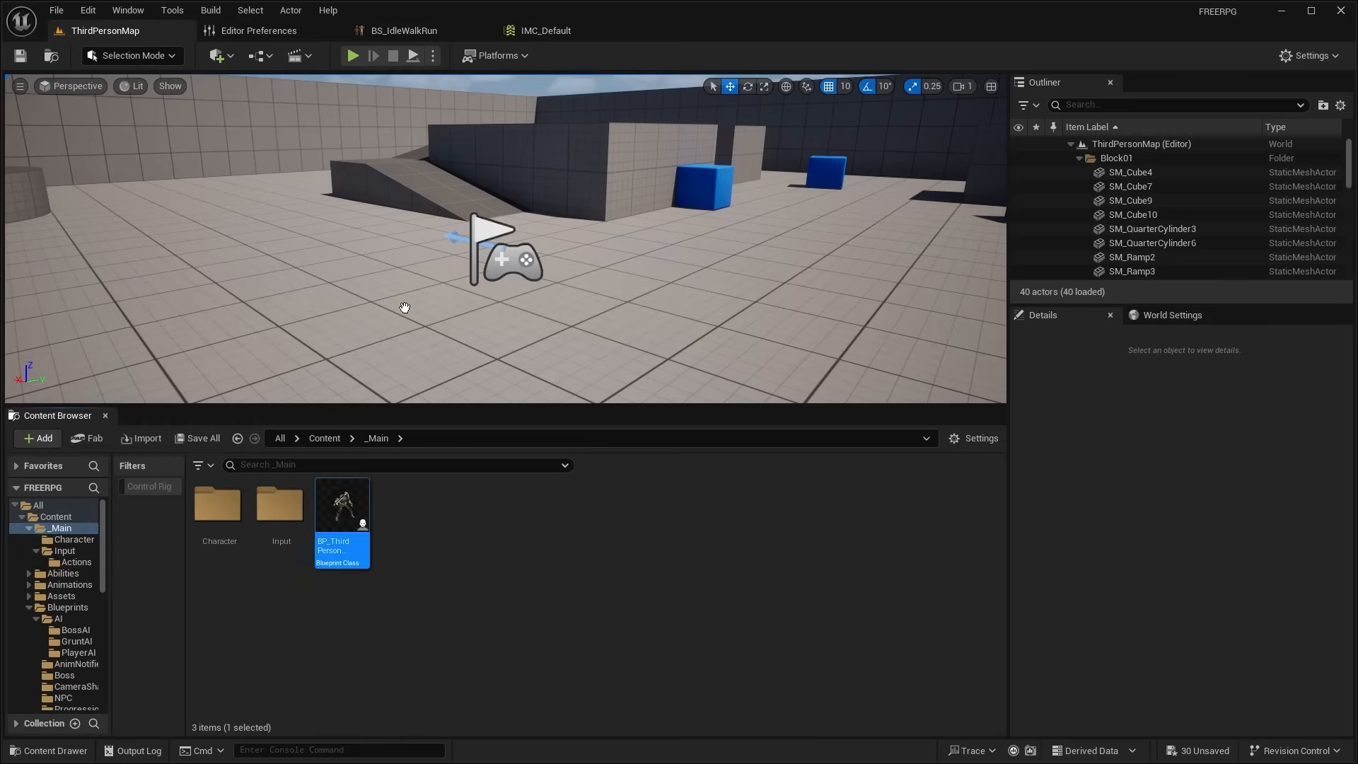
double_click(341, 506)
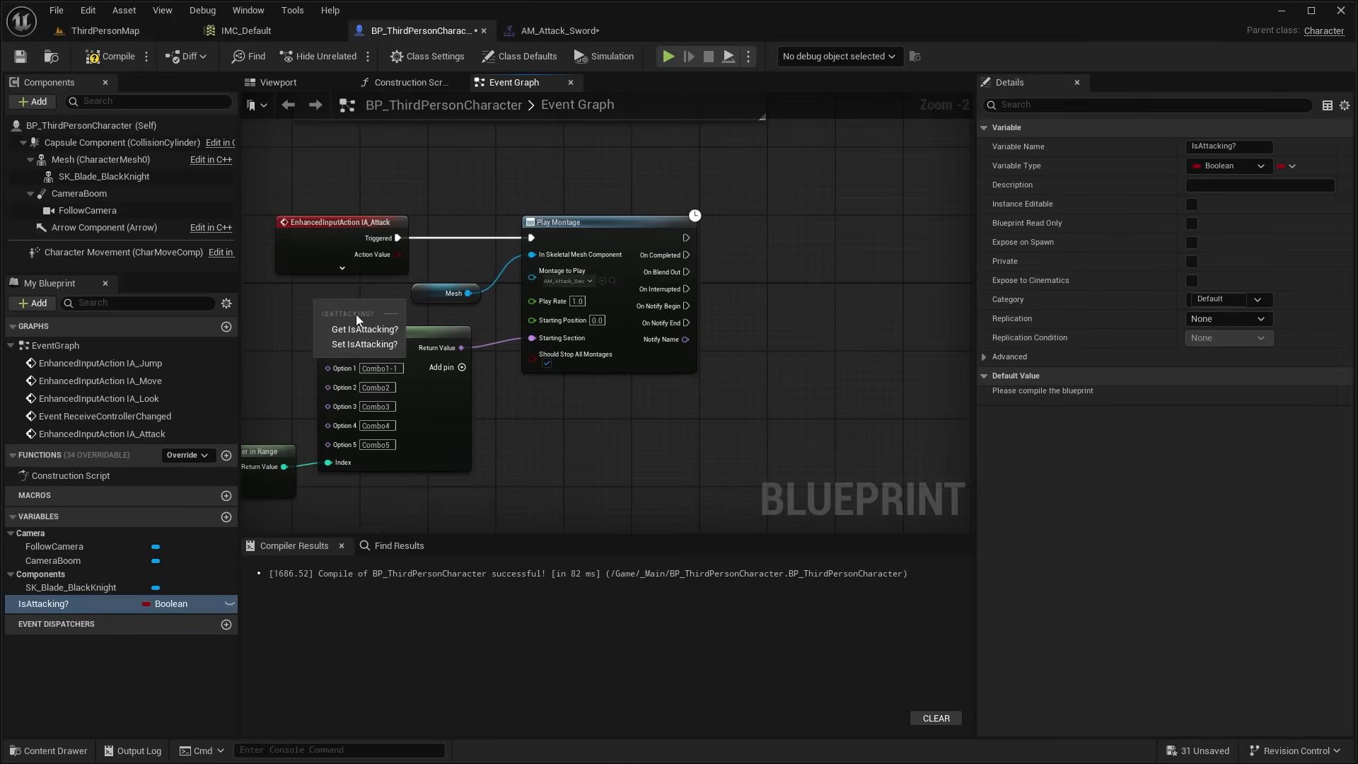
left_click(667, 55)
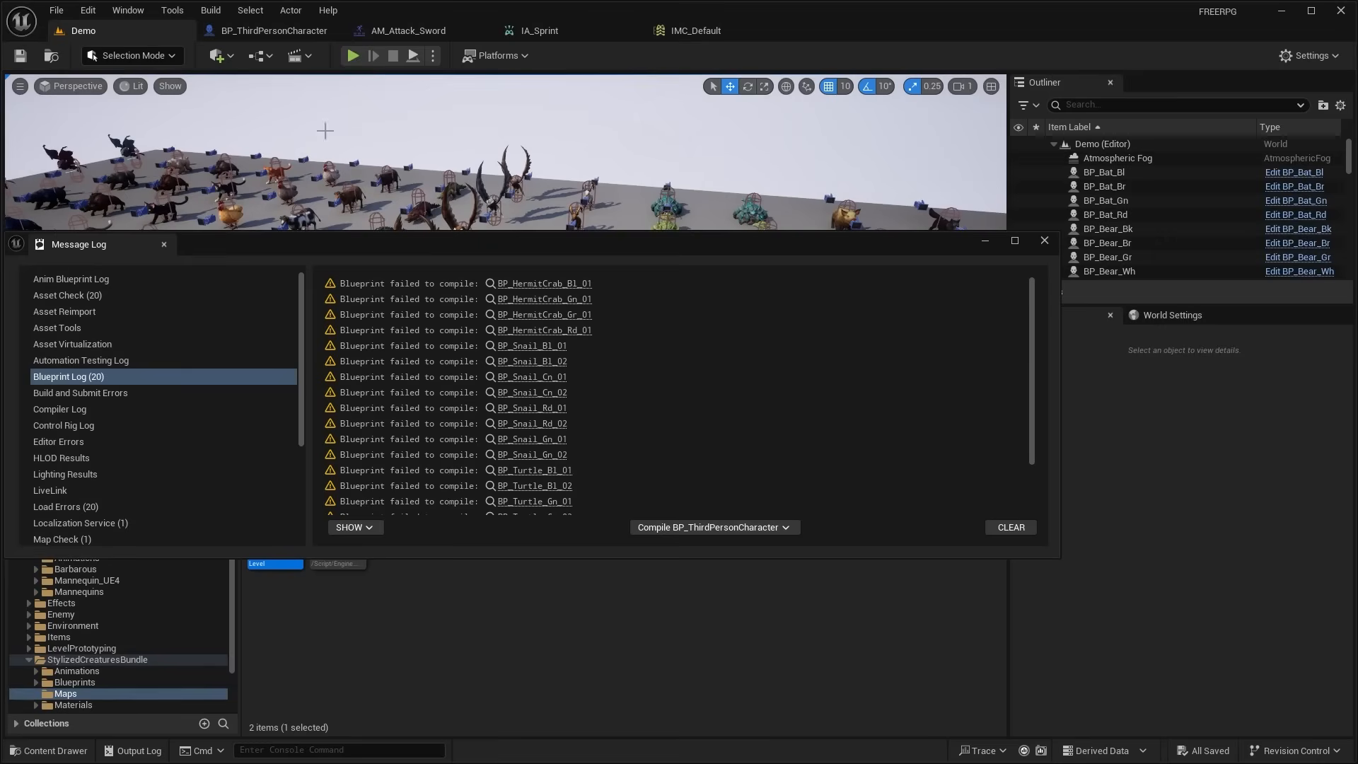
Play the level despite compile errors to fight the roaming BP_Boar enemies.
left_click(352, 55)
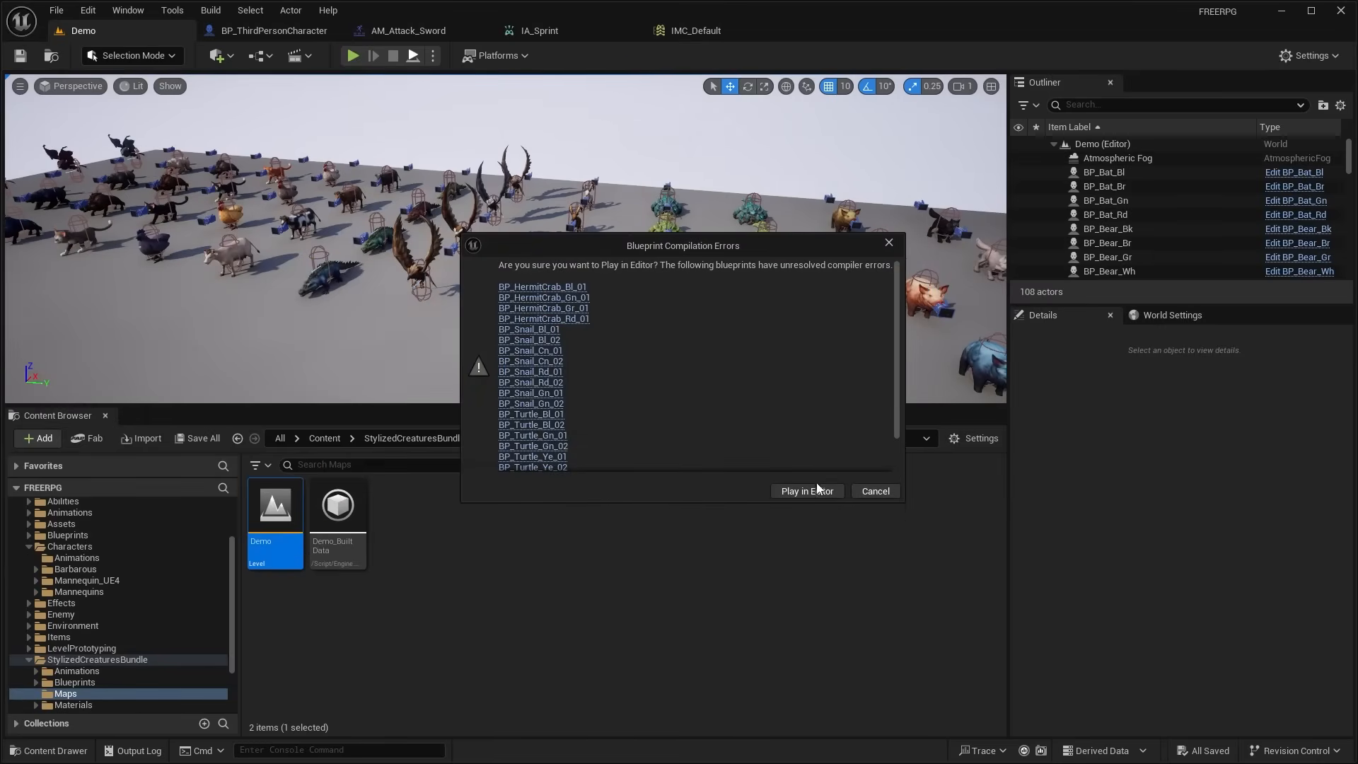
left_click(805, 491)
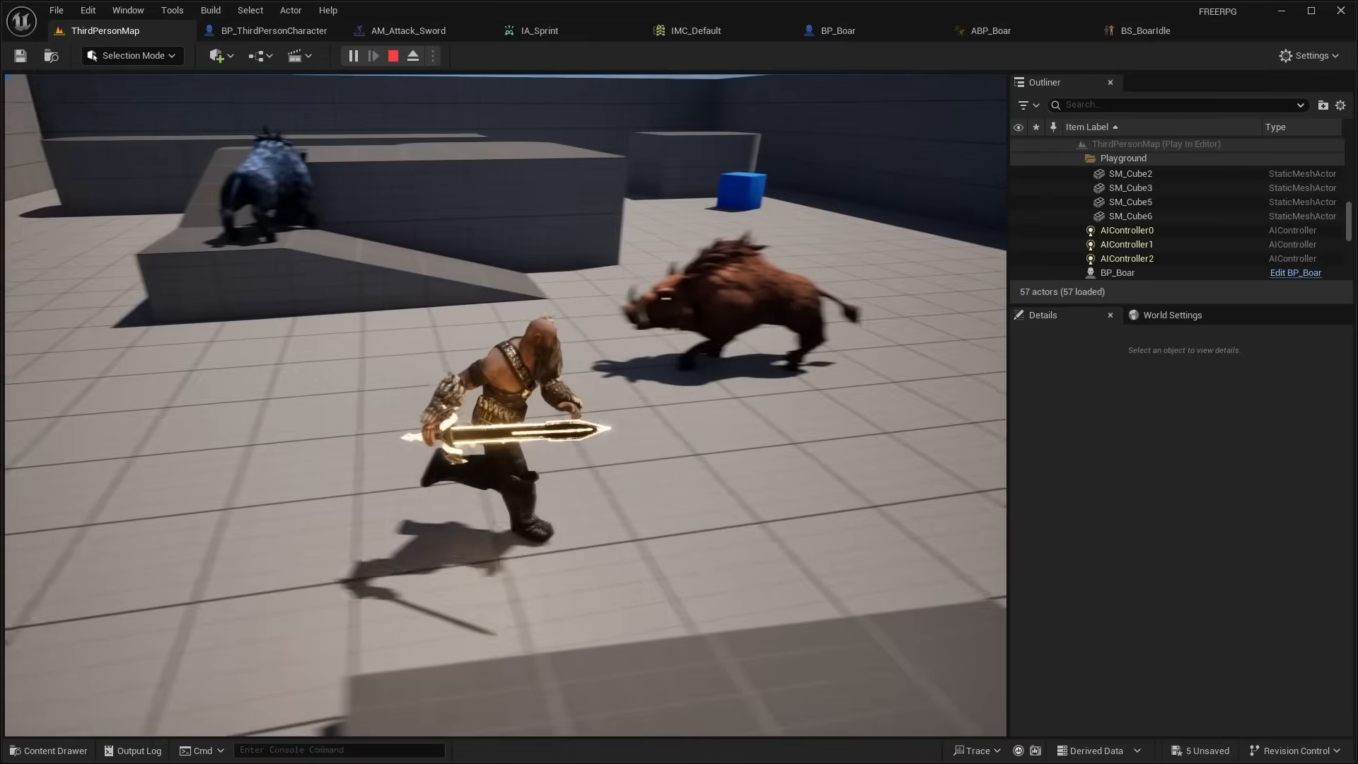
Give BP_Boar a Pawn Sensing component for chasing, and add an Arrow component to the player character.
left_click(833, 30)
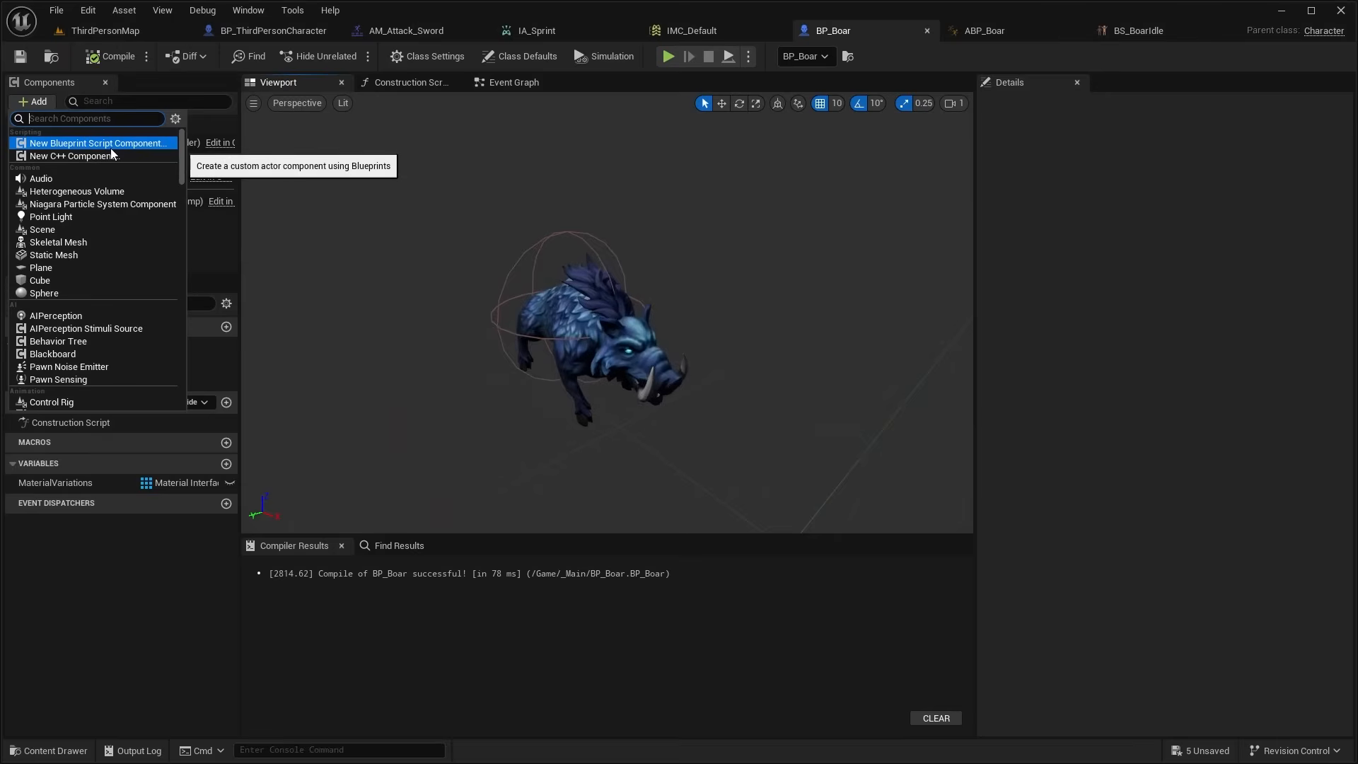
left_click(58, 380)
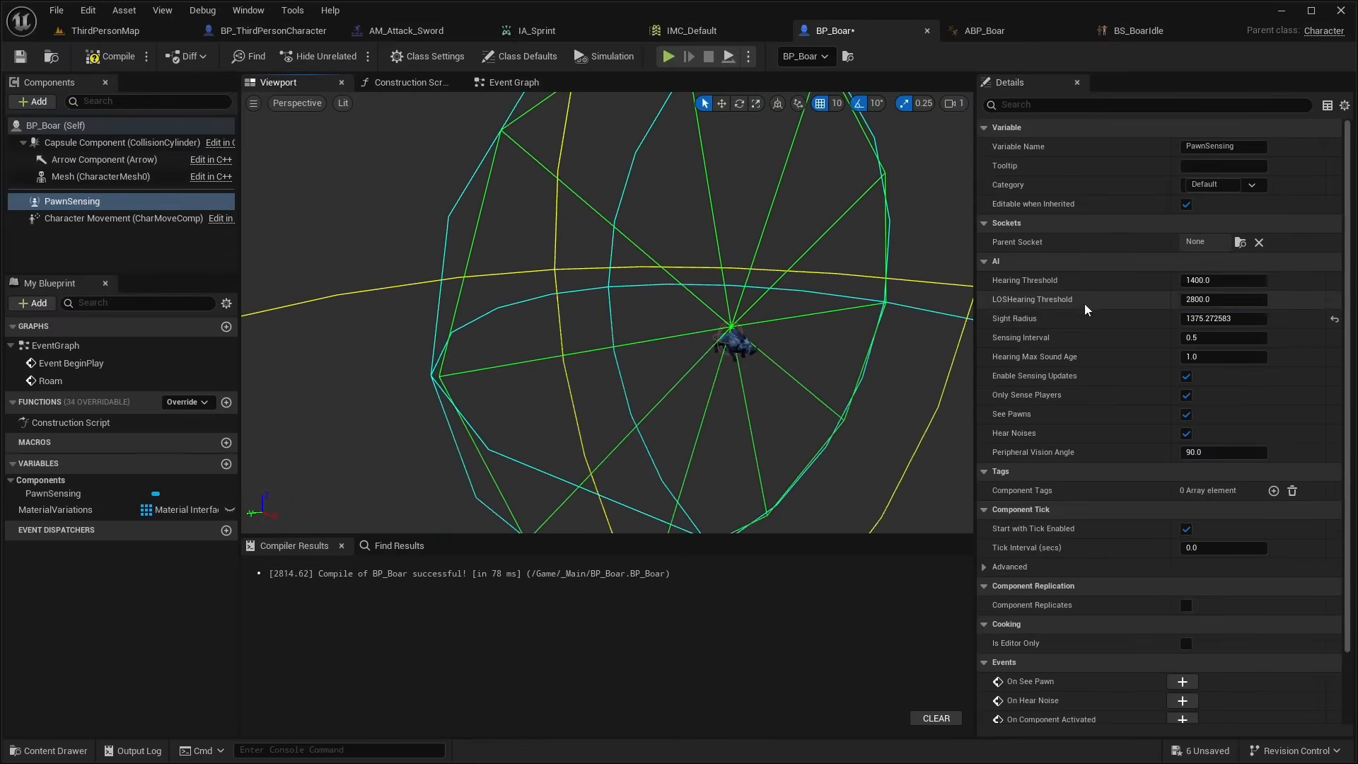
left_click(514, 82)
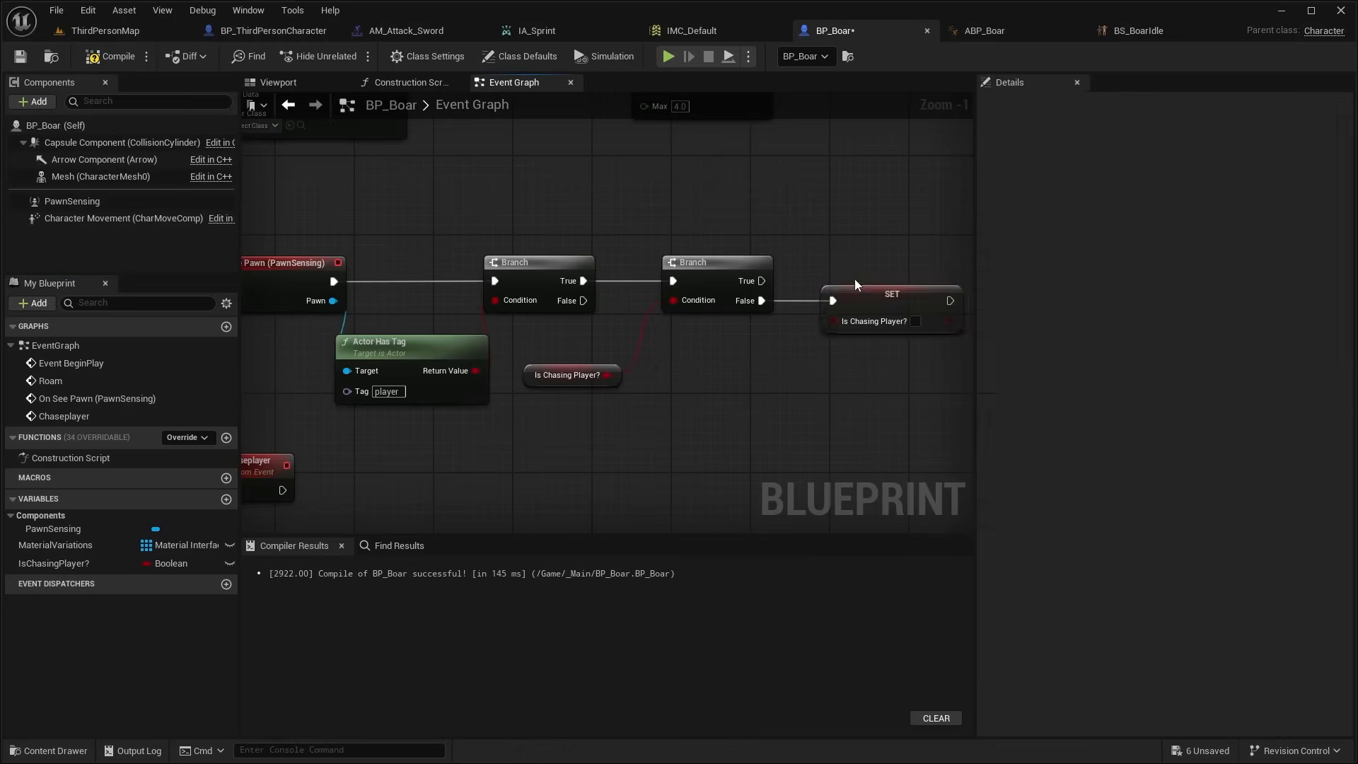
left_click(38, 581)
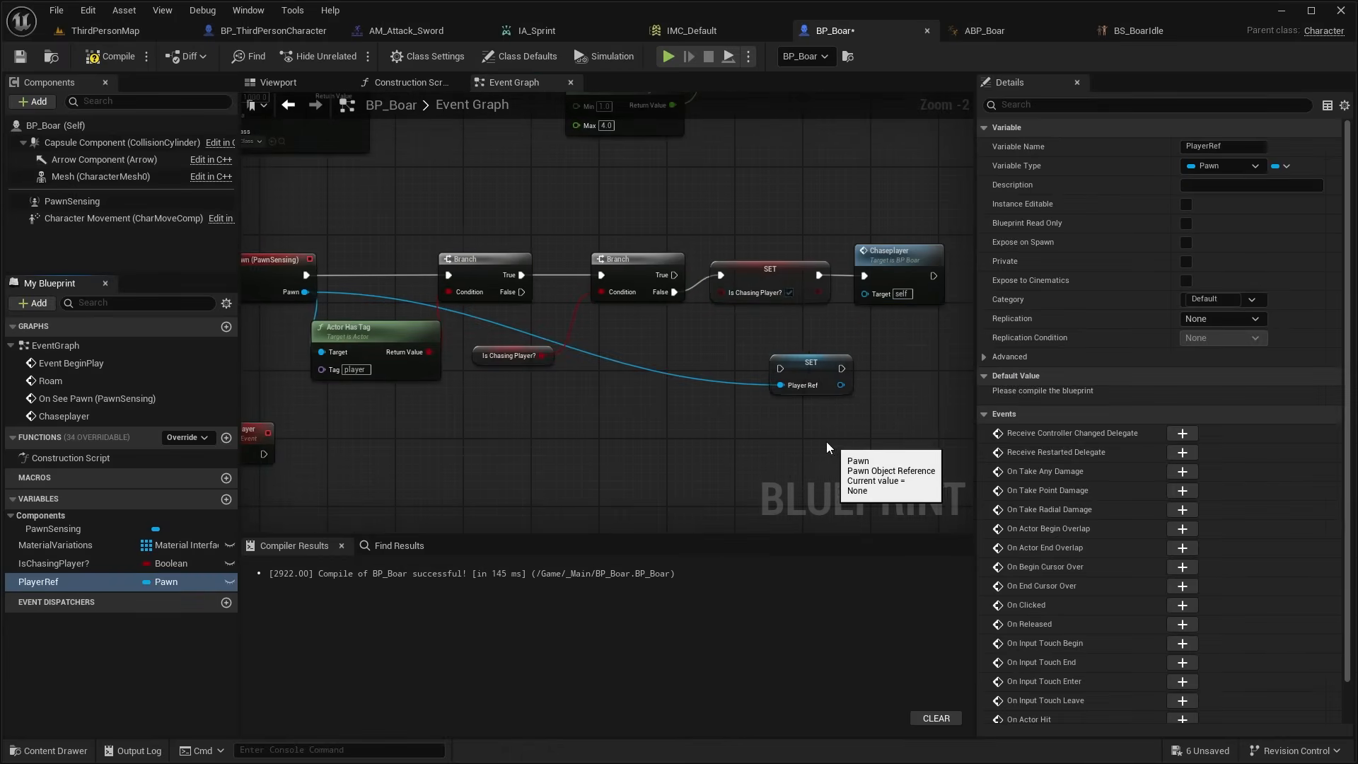
left_click(666, 55)
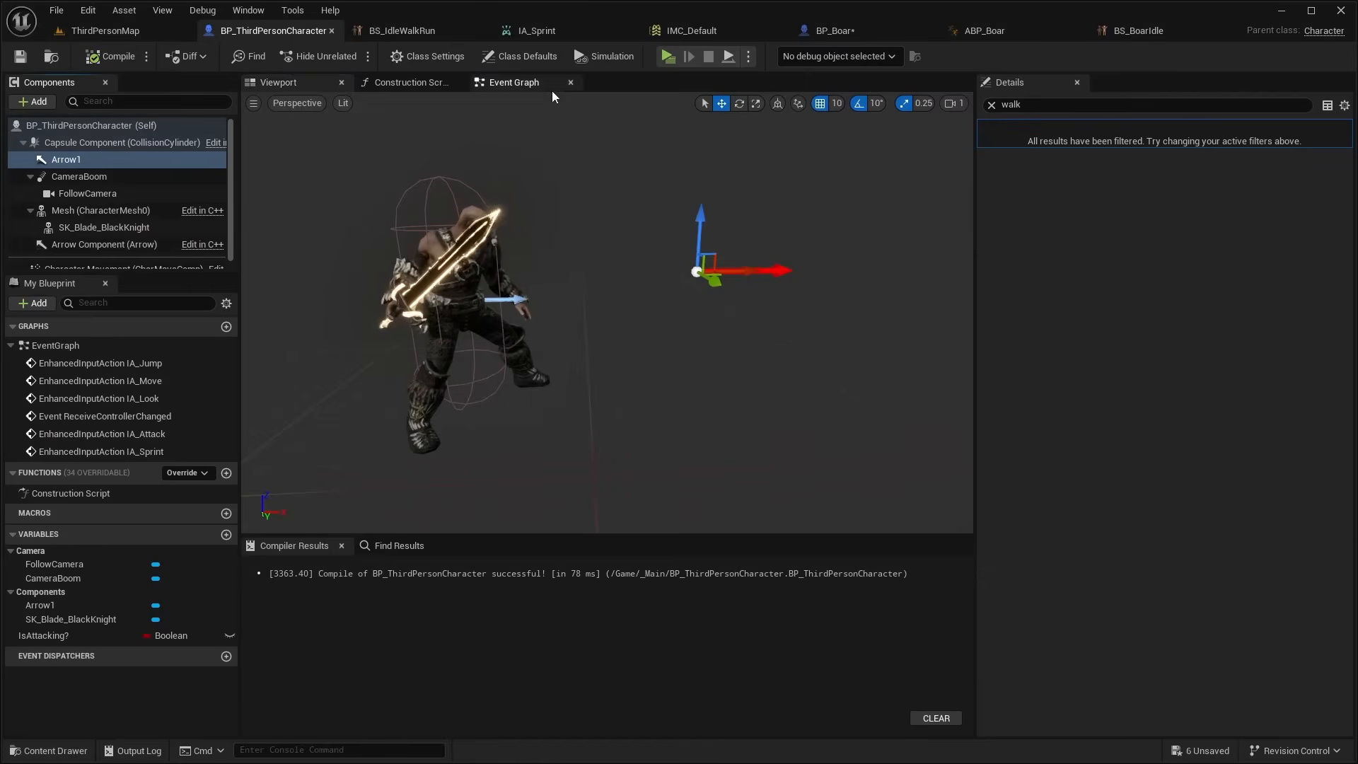
Wire Sphere Overlap Actors at Arrow1 to Launch Character with velocity 1000,1000,1000 on pawns.
left_click(512, 82)
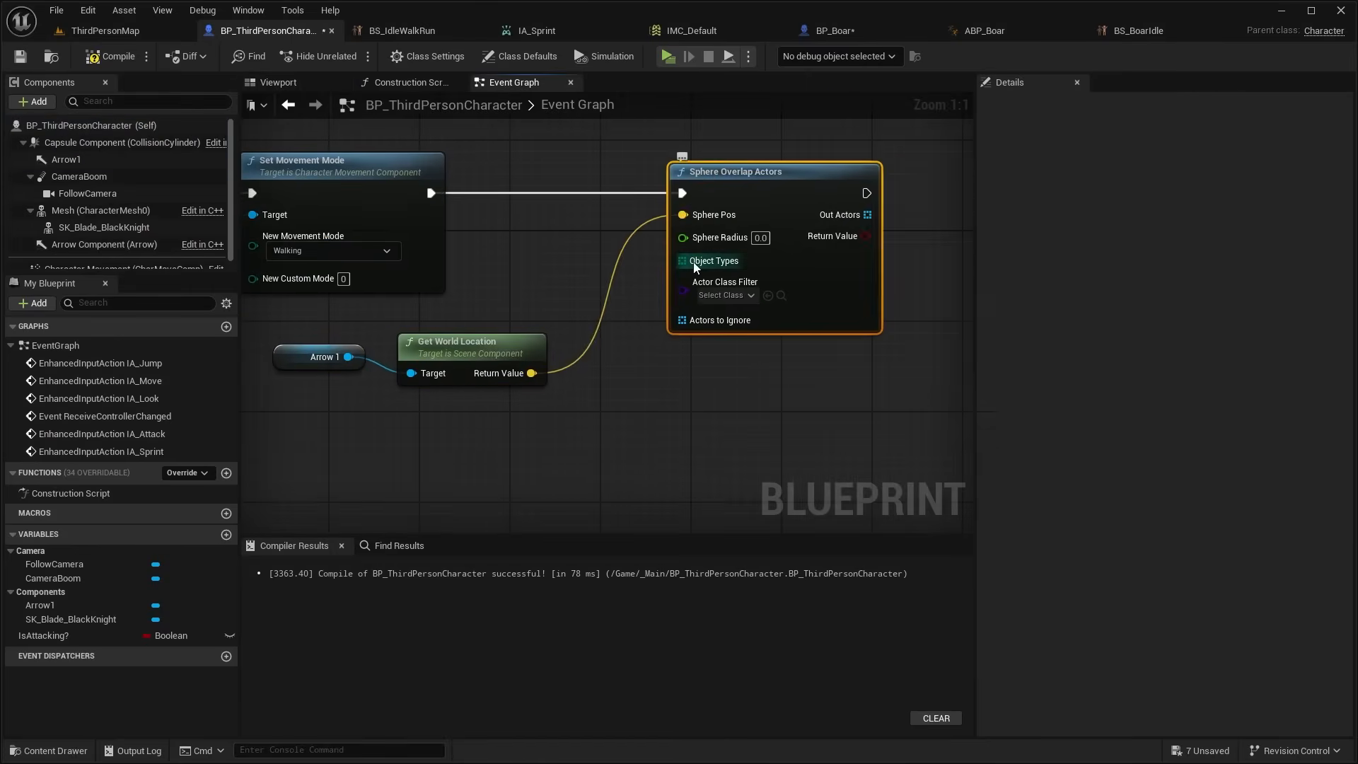
left_click(721, 295)
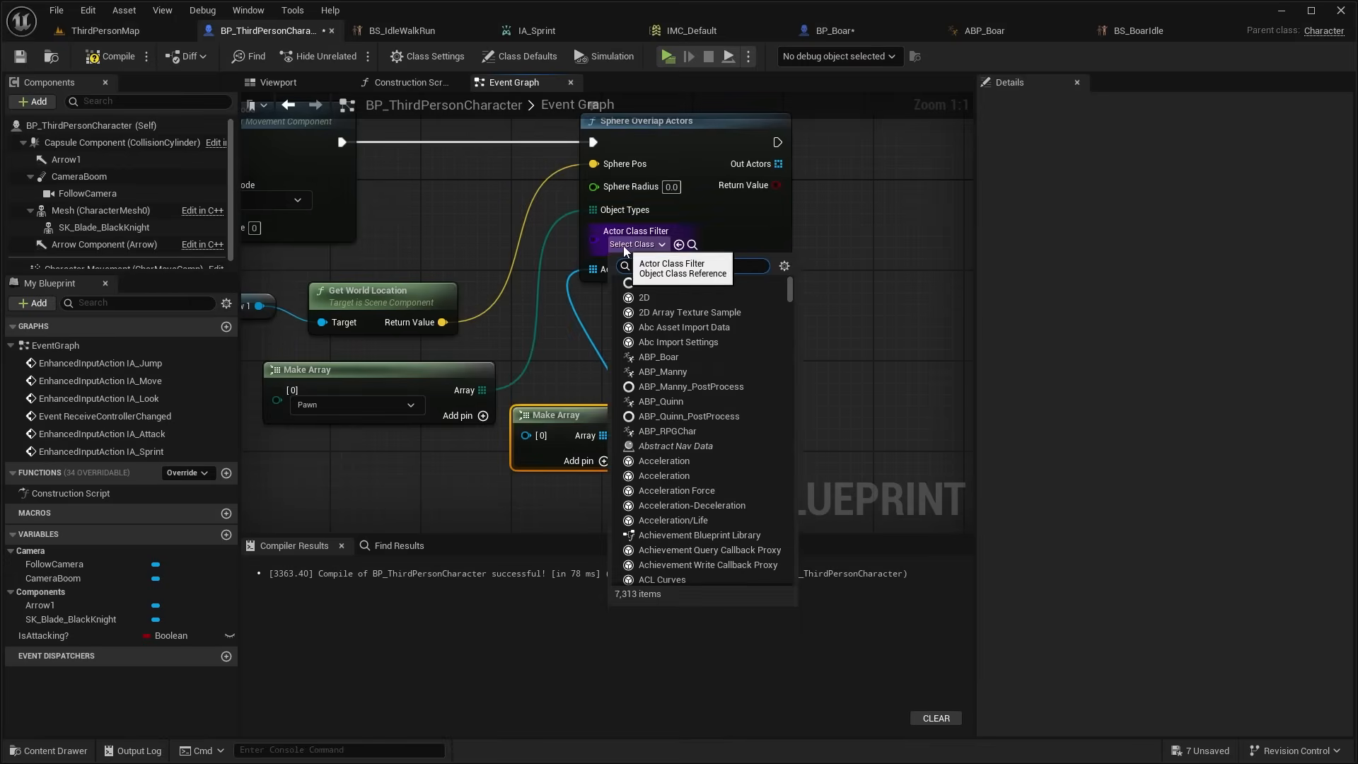
left_click(103, 30)
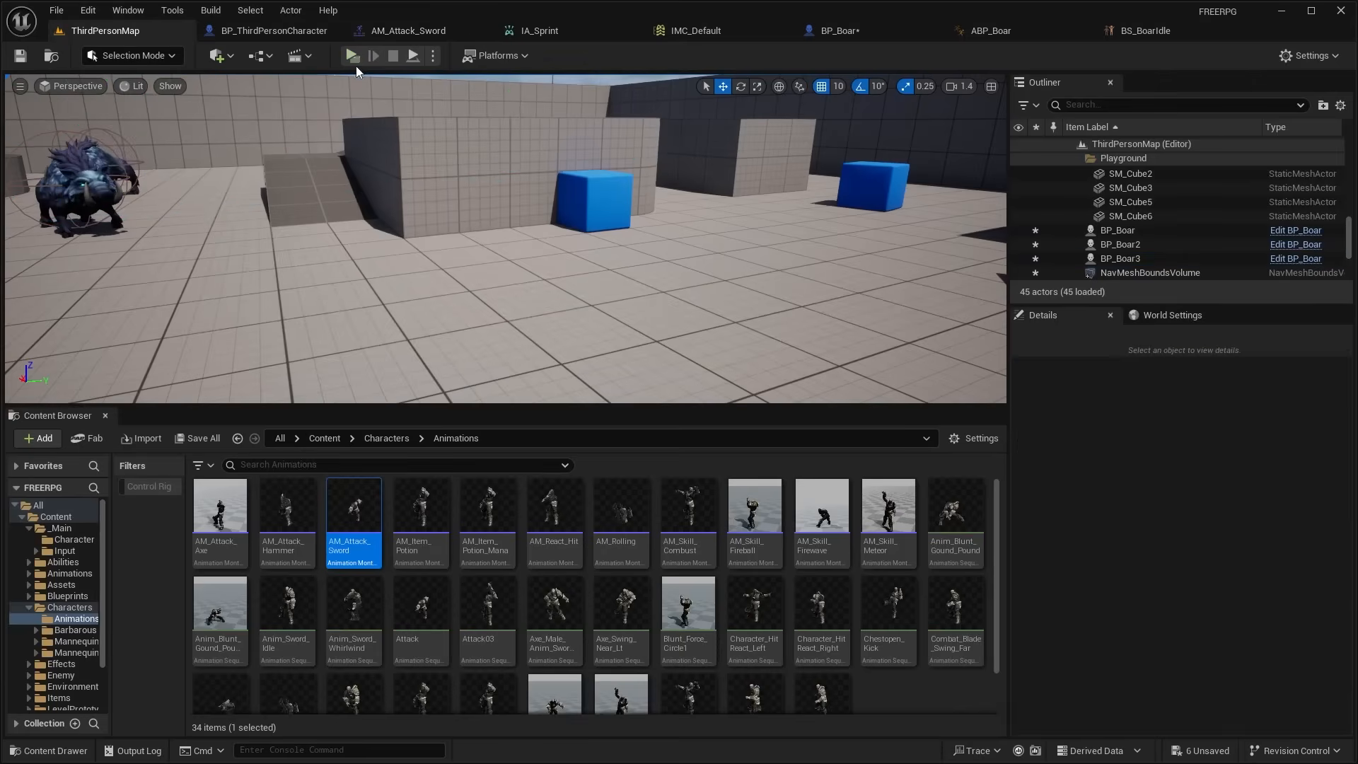
left_click(353, 56)
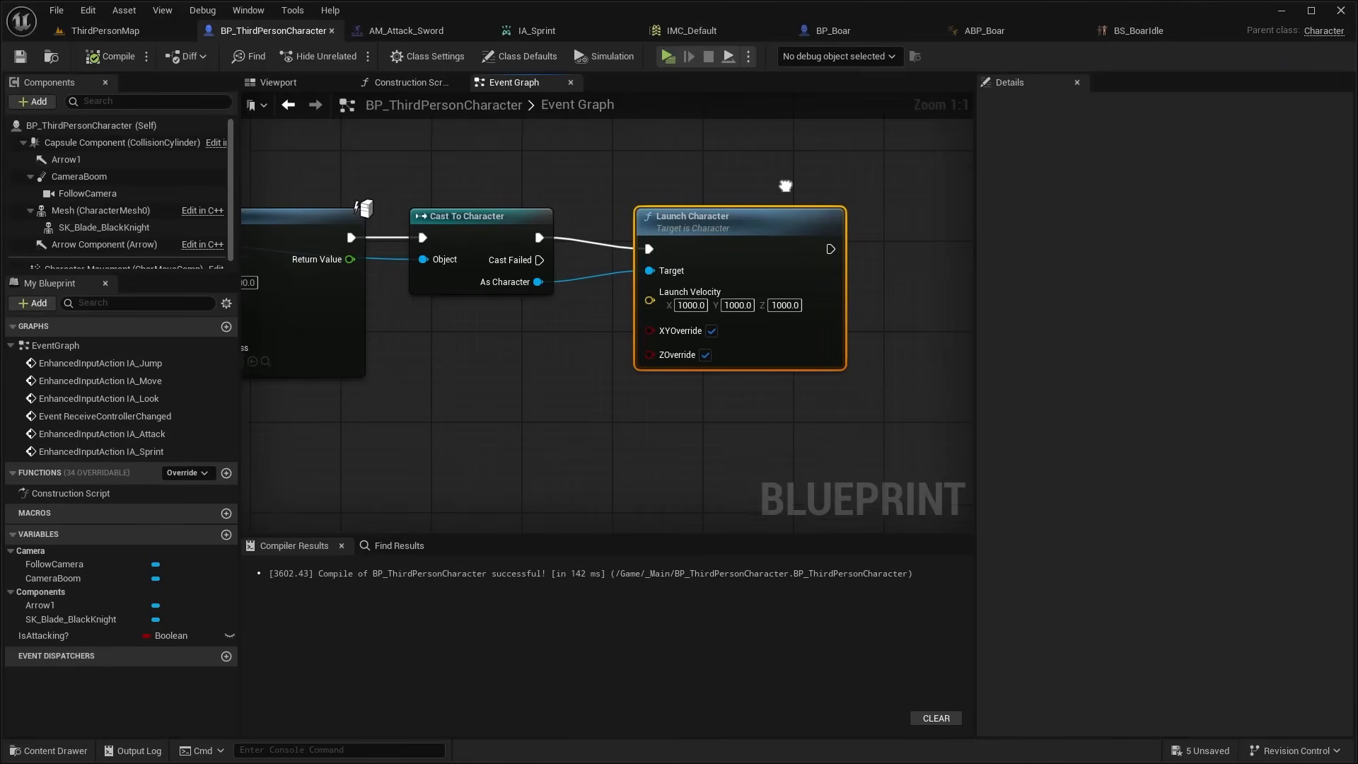
left_click(688, 56)
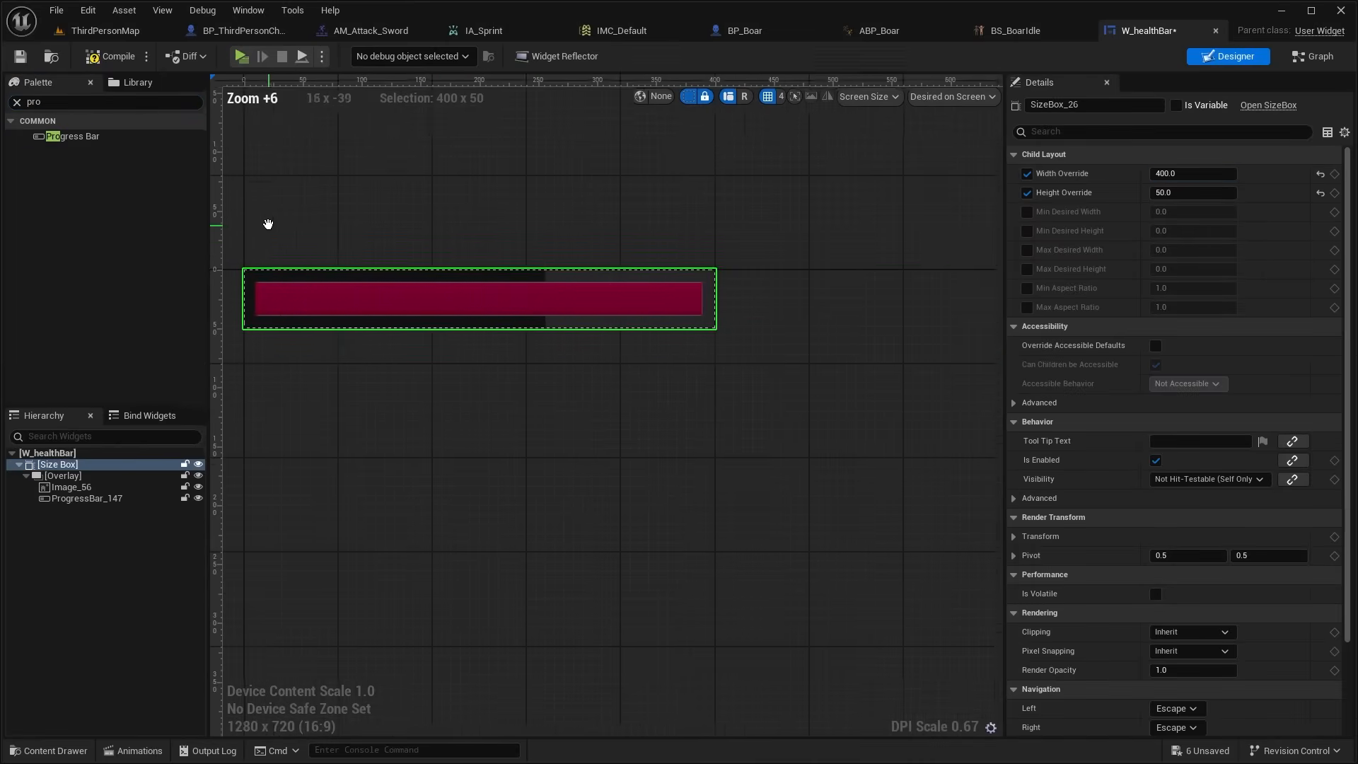
Playtest the W_healthBar over the boars, then create the BS_EagleFly blend space.
left_click(236, 55)
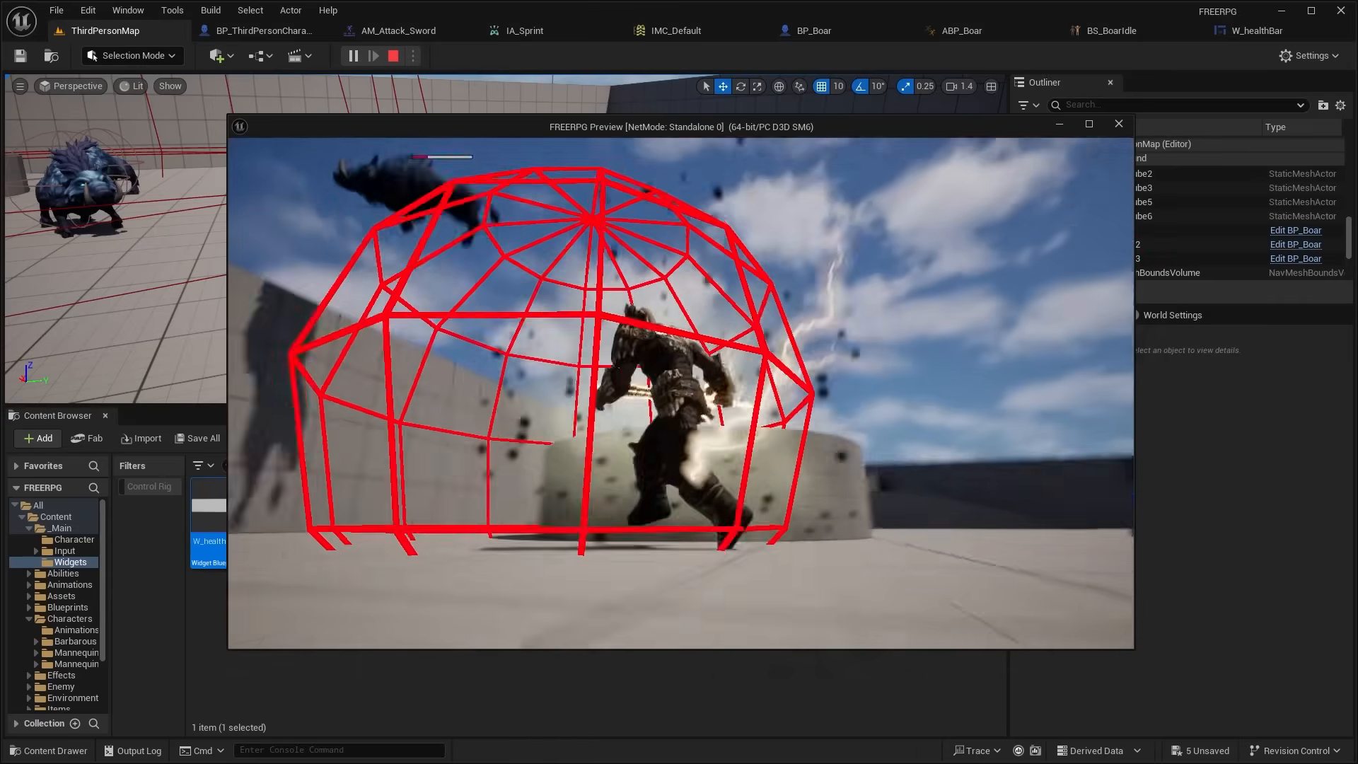
left_click(392, 56)
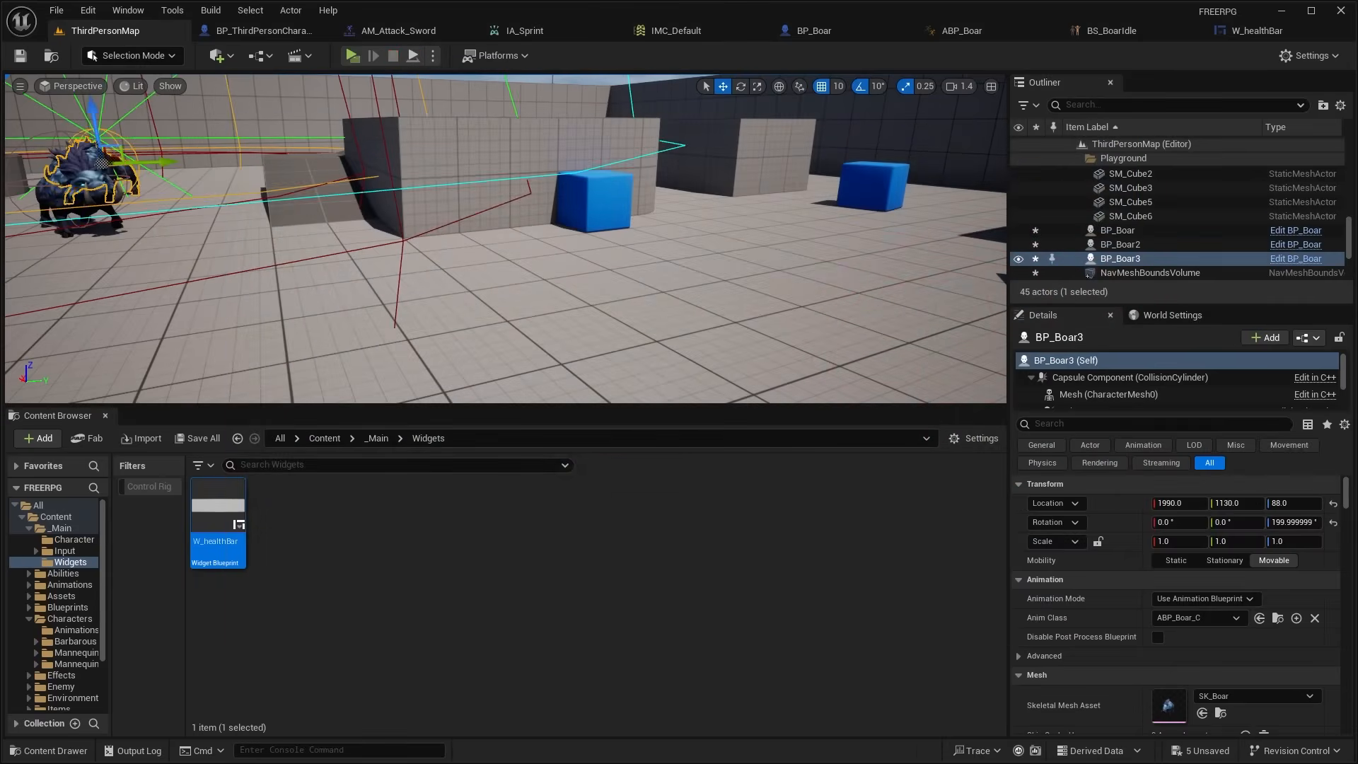
left_click(351, 55)
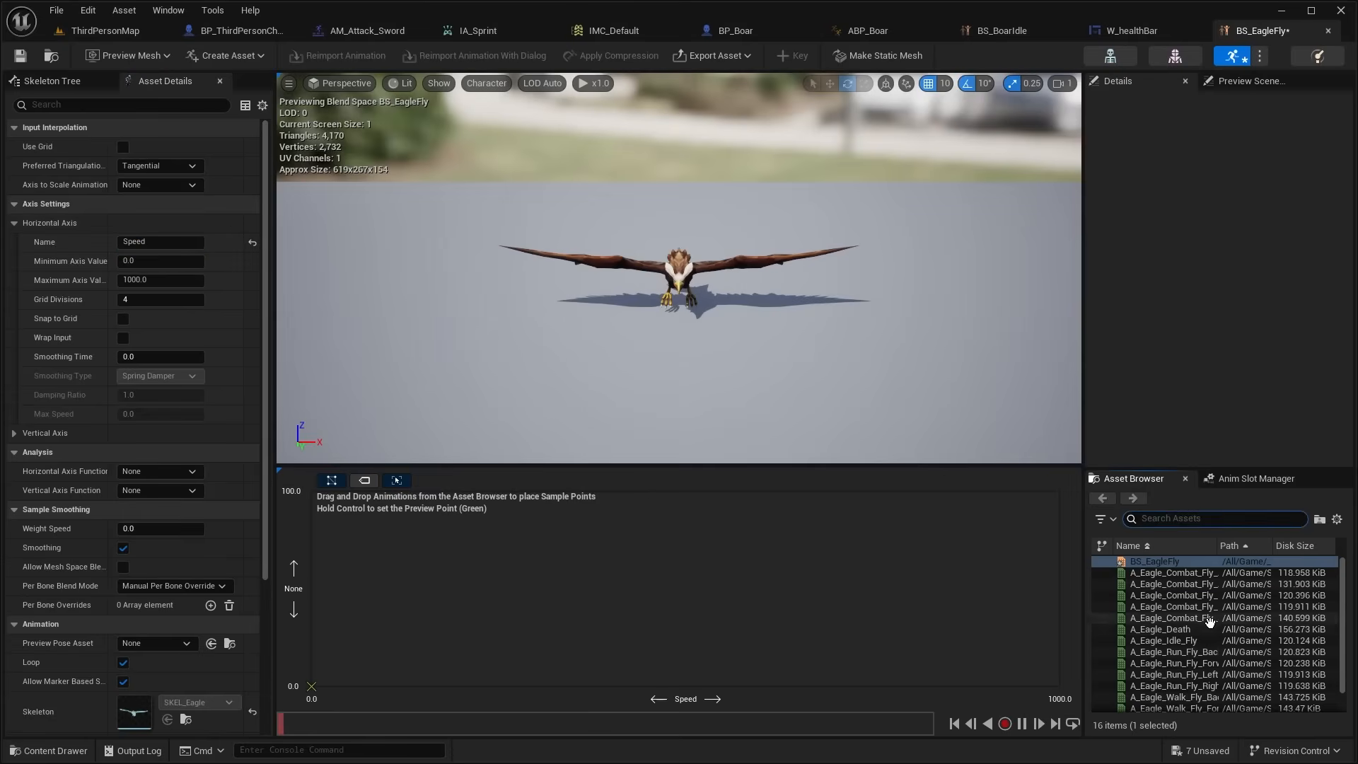
Add an eagle Skeletal Mesh component to the player character driven by ABP_Eagle.
left_click(205, 30)
type("eagl")
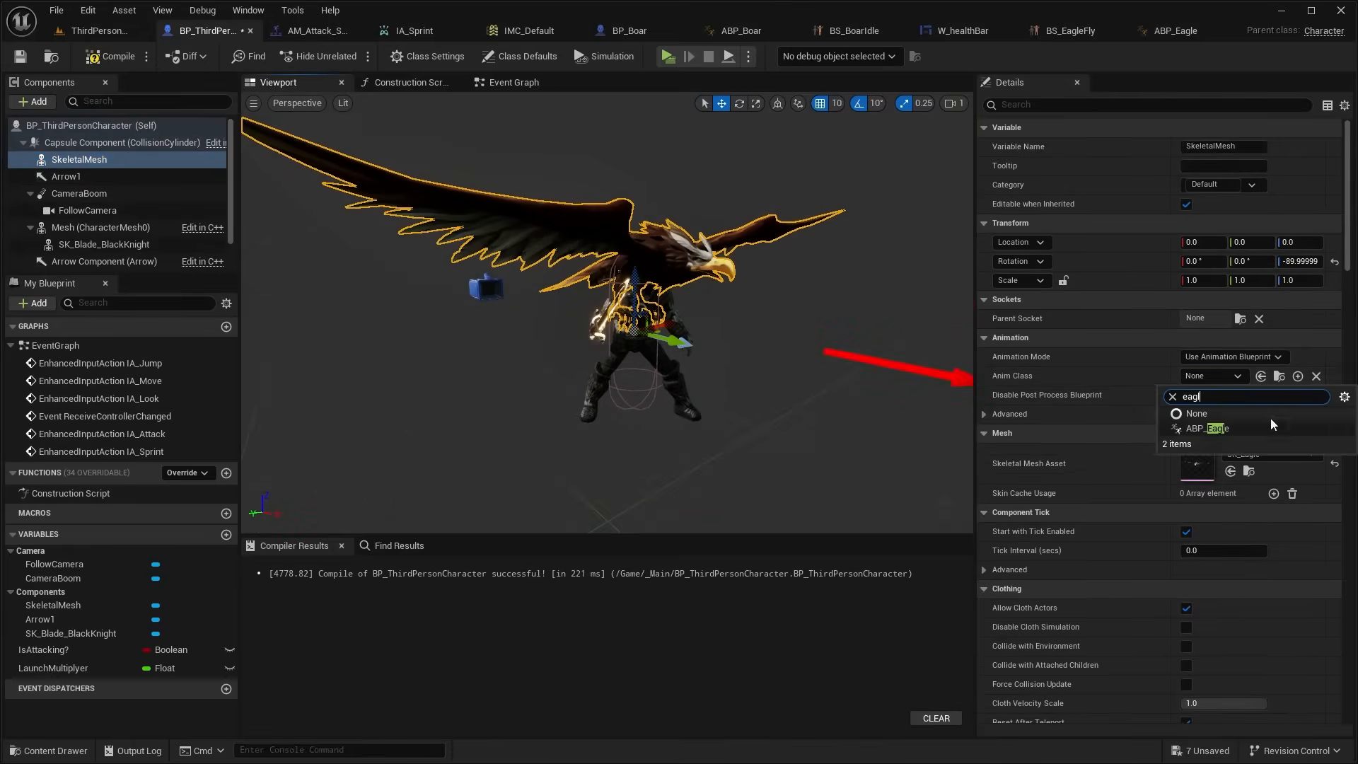
left_click(667, 55)
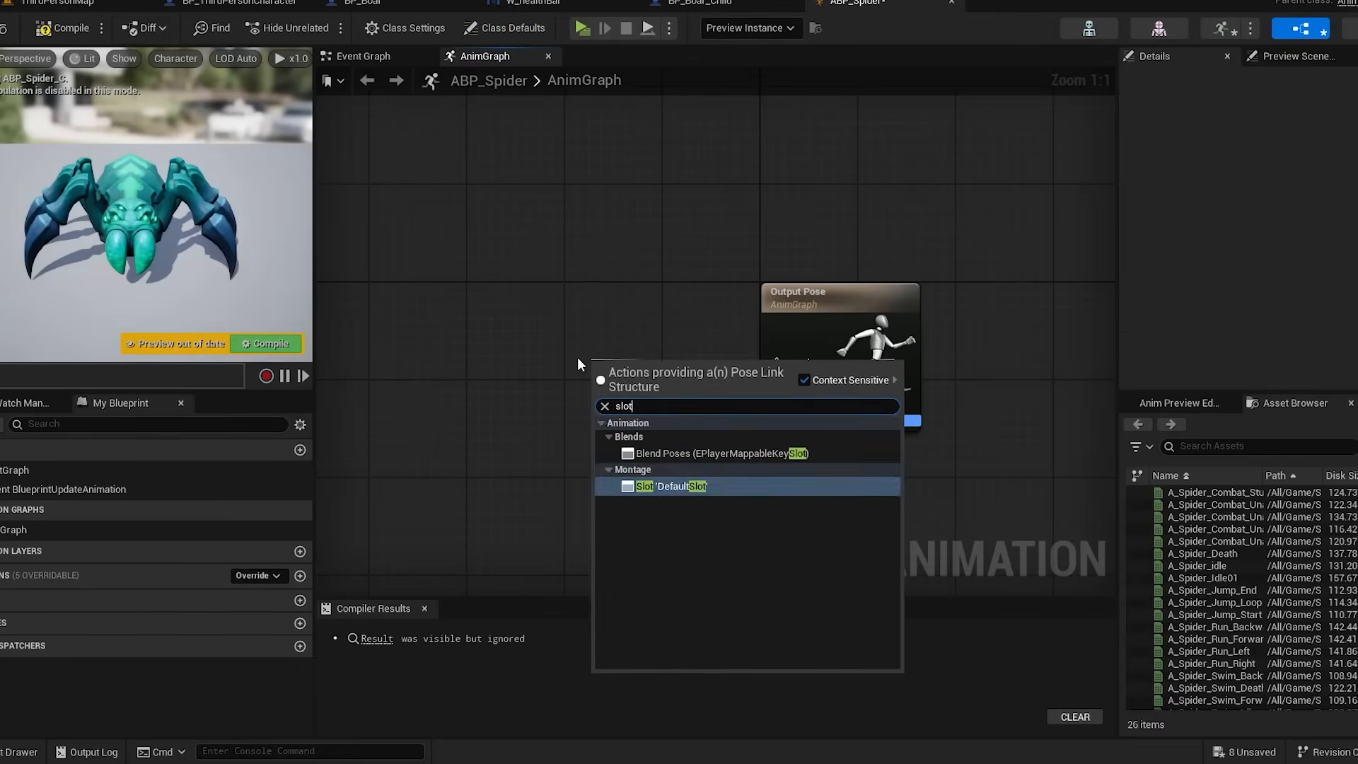
Add a DefaultSlot node to ABP_Spider's AnimGraph and playtest flying the eagle mount.
left_click(582, 28)
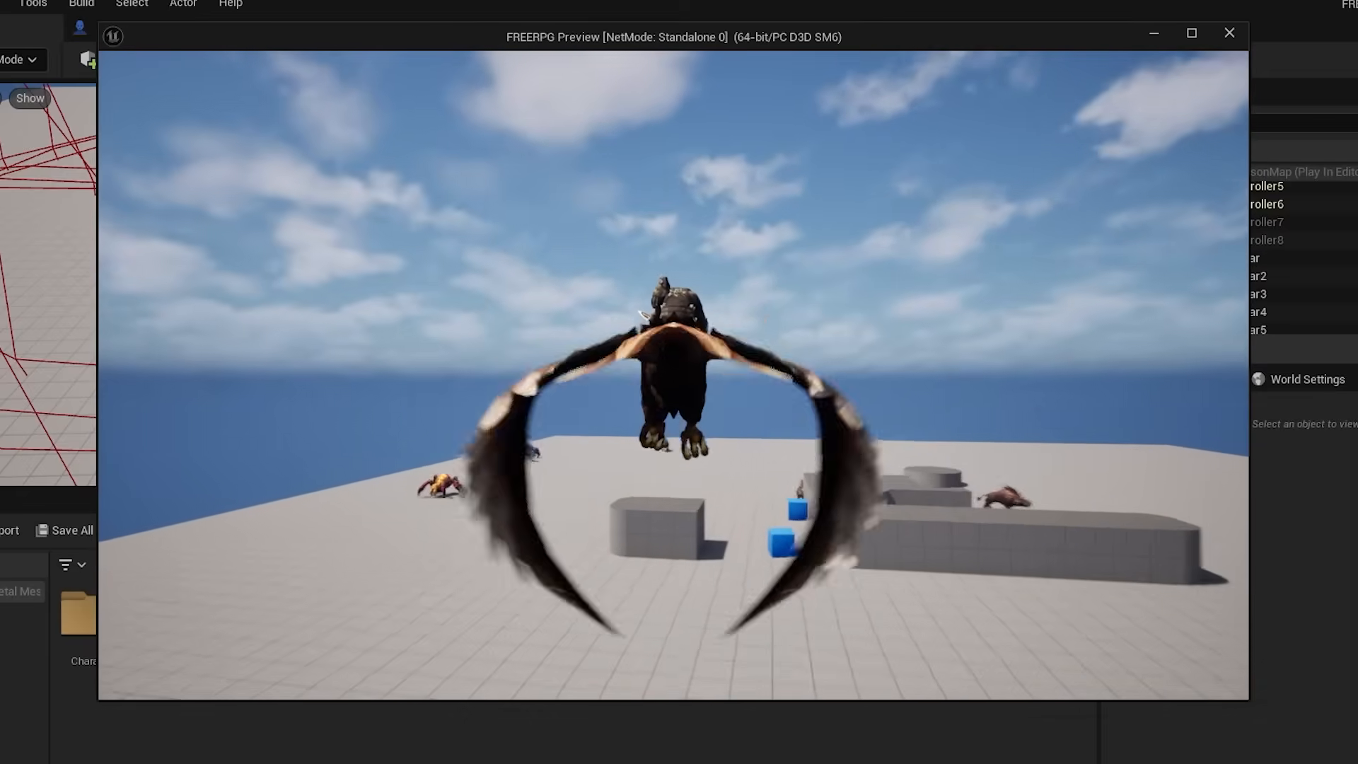
left_click(1228, 32)
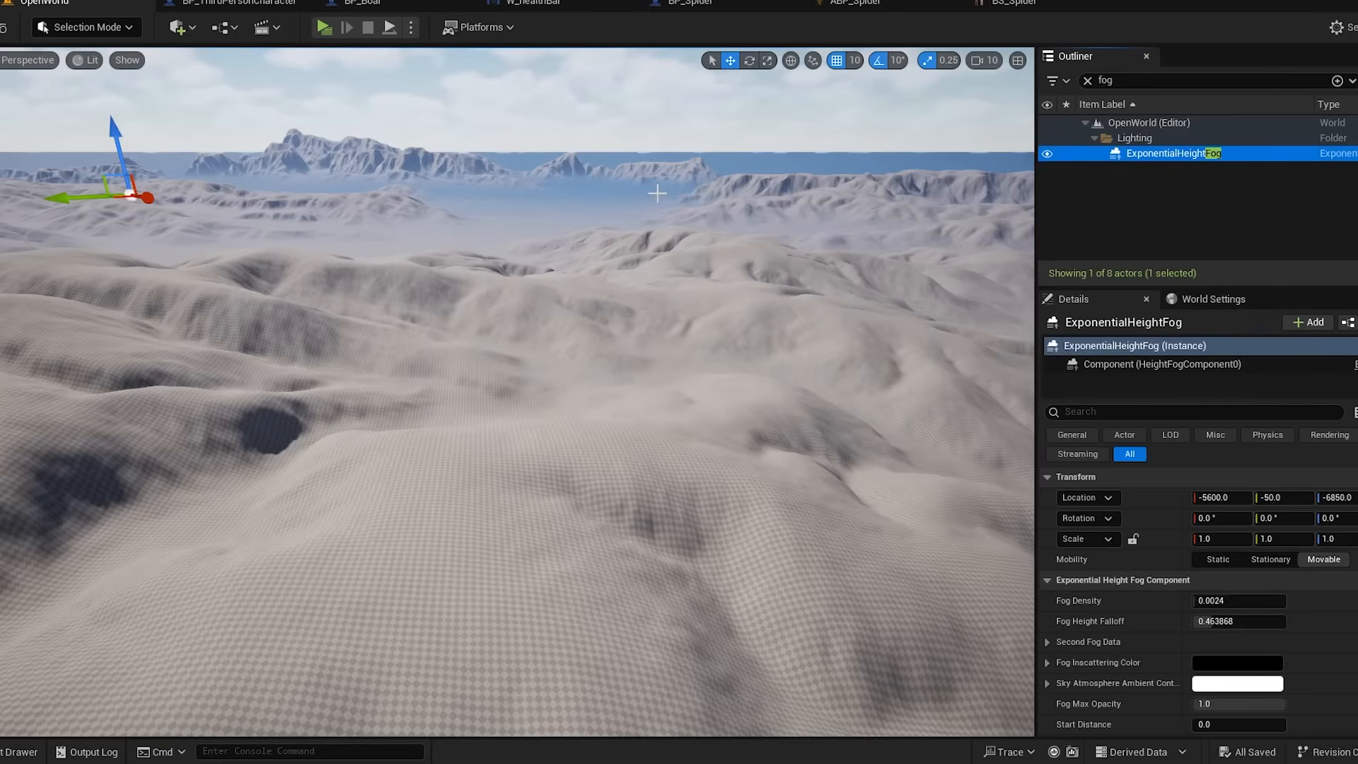
Adjust ExponentialHeightFog and paint pine tree clusters on the OpenWorld hills in Foliage Mode.
left_click(322, 27)
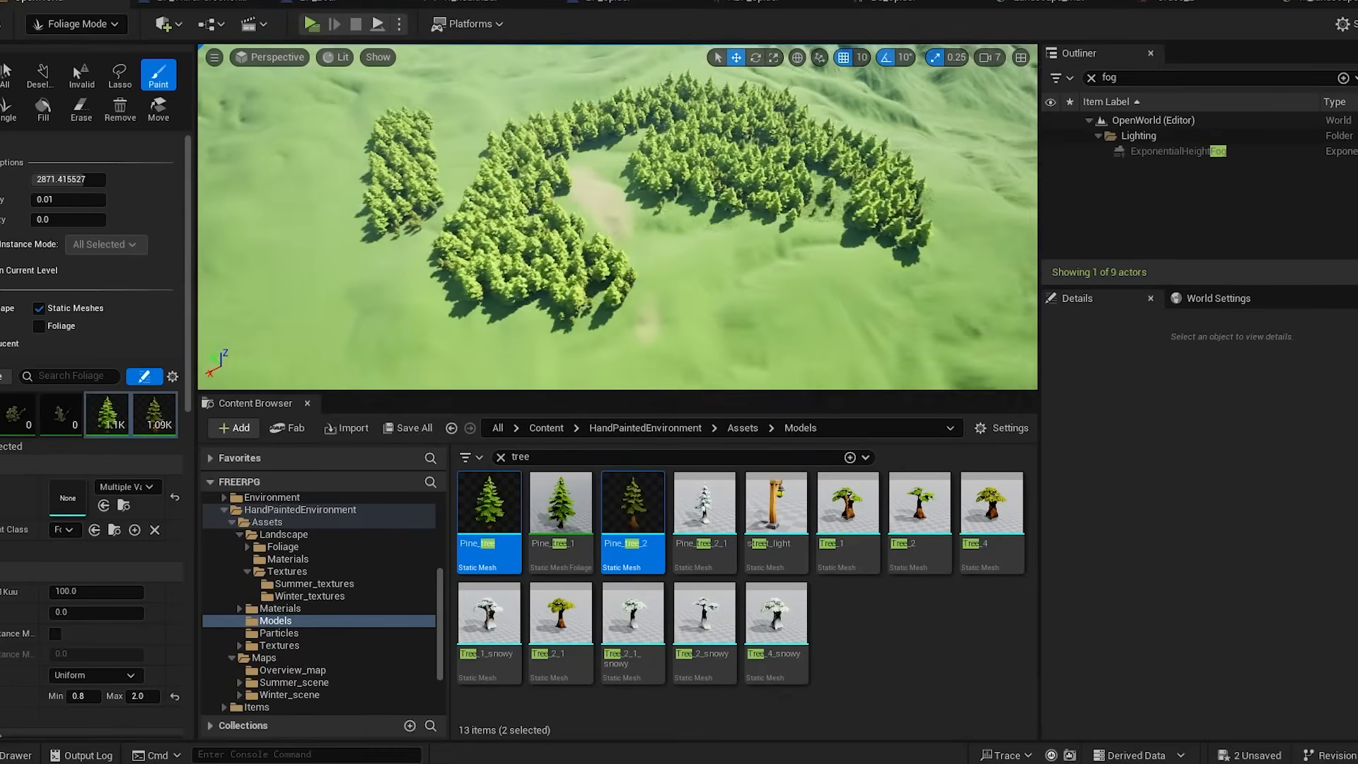
left_click(307, 24)
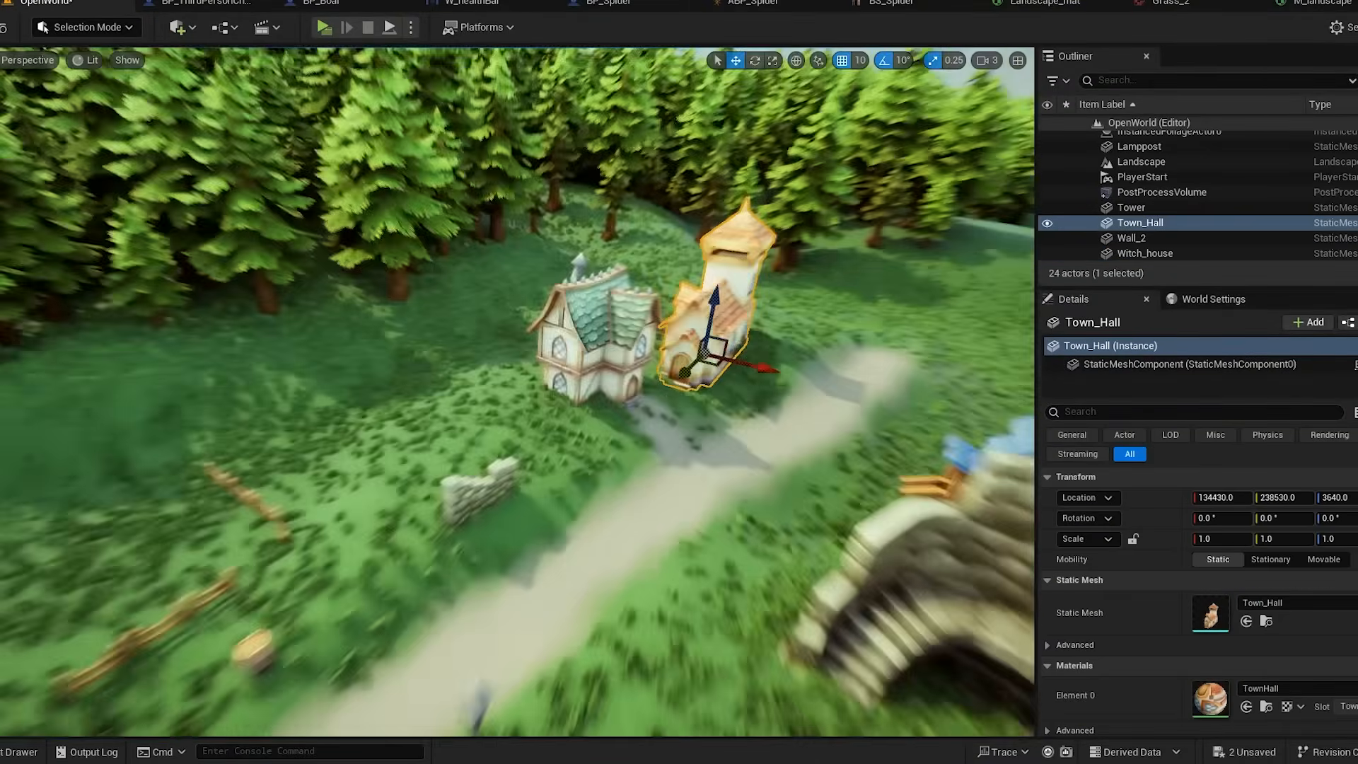
Place village buildings and BP_Boar enemies in the OpenWorld map, then start a playtest.
left_click(1141, 196)
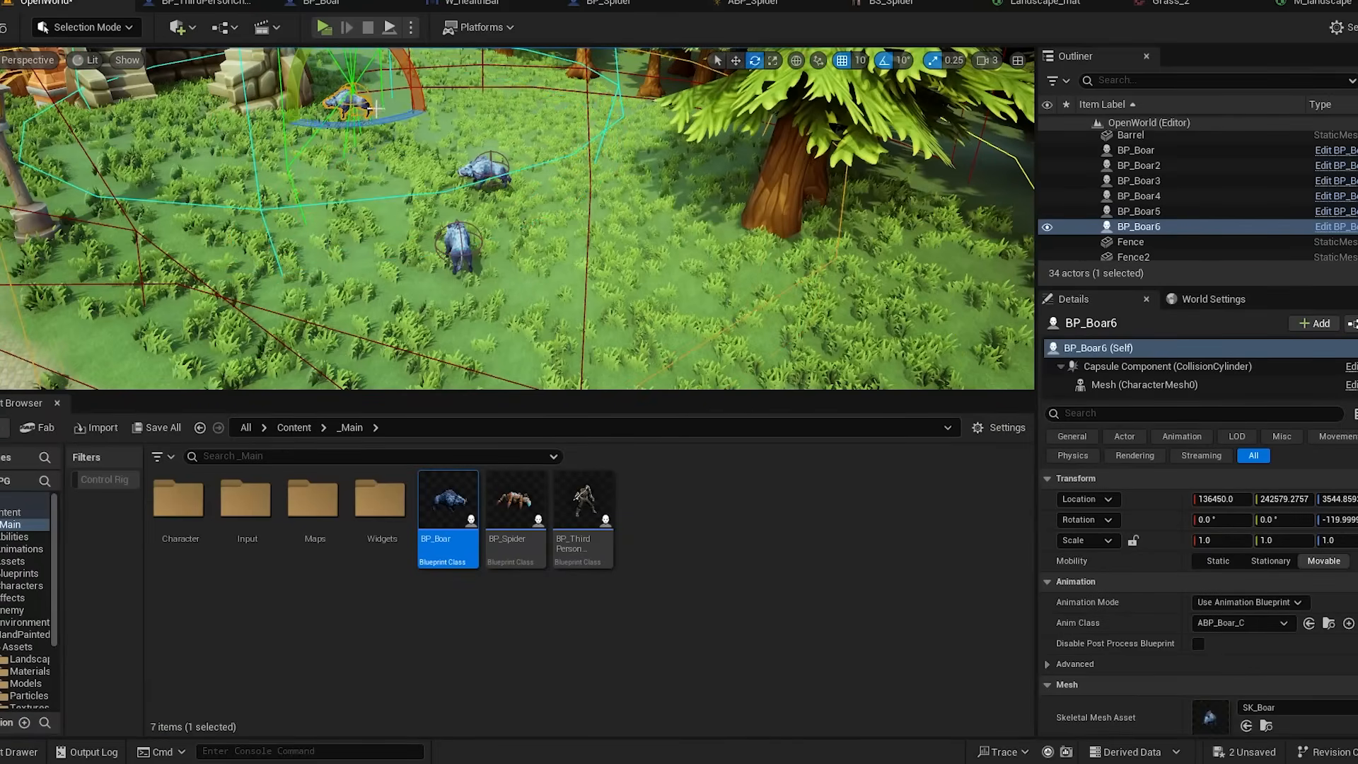
left_click(324, 27)
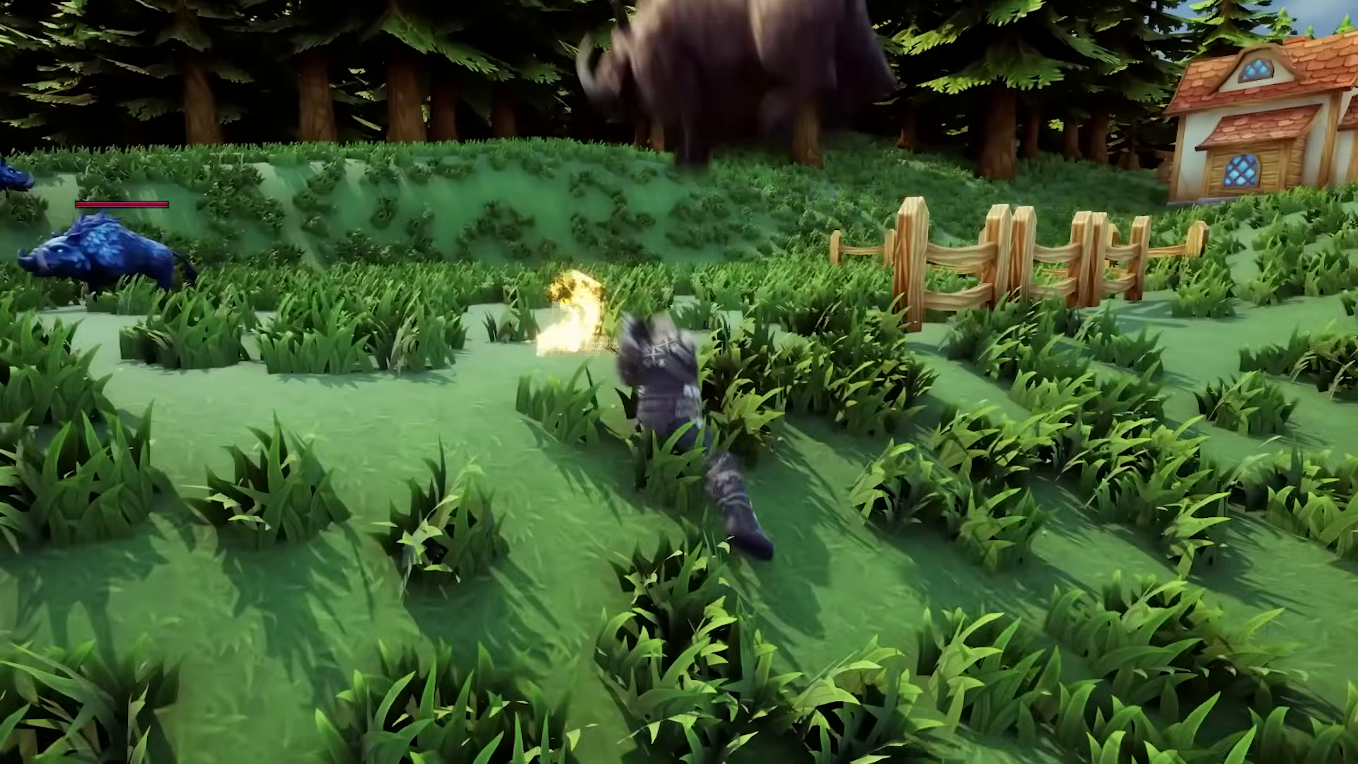